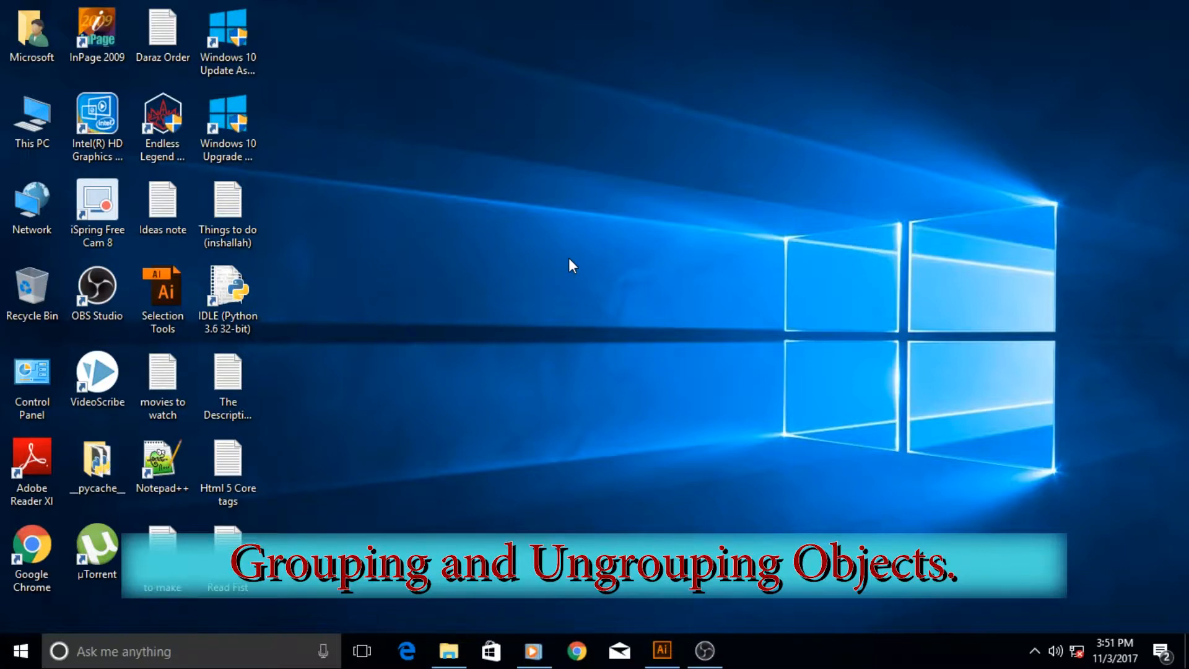
Switch to the barber shop document in Illustrator from the taskbar
click(661, 650)
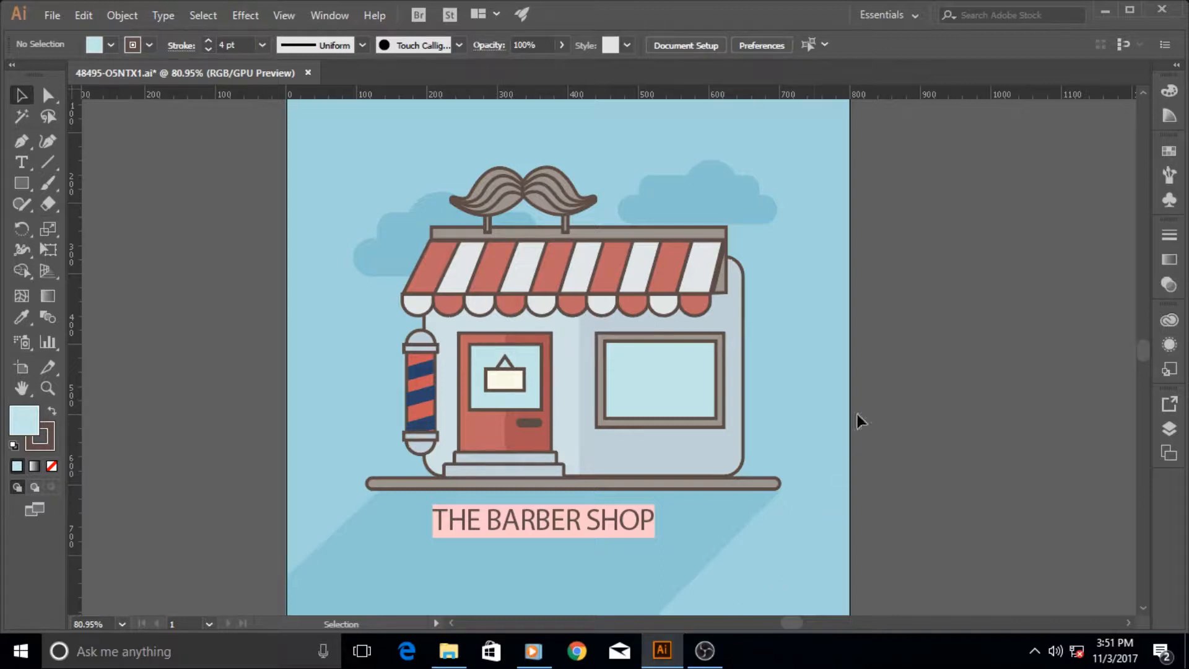
mouse_move(326, 387)
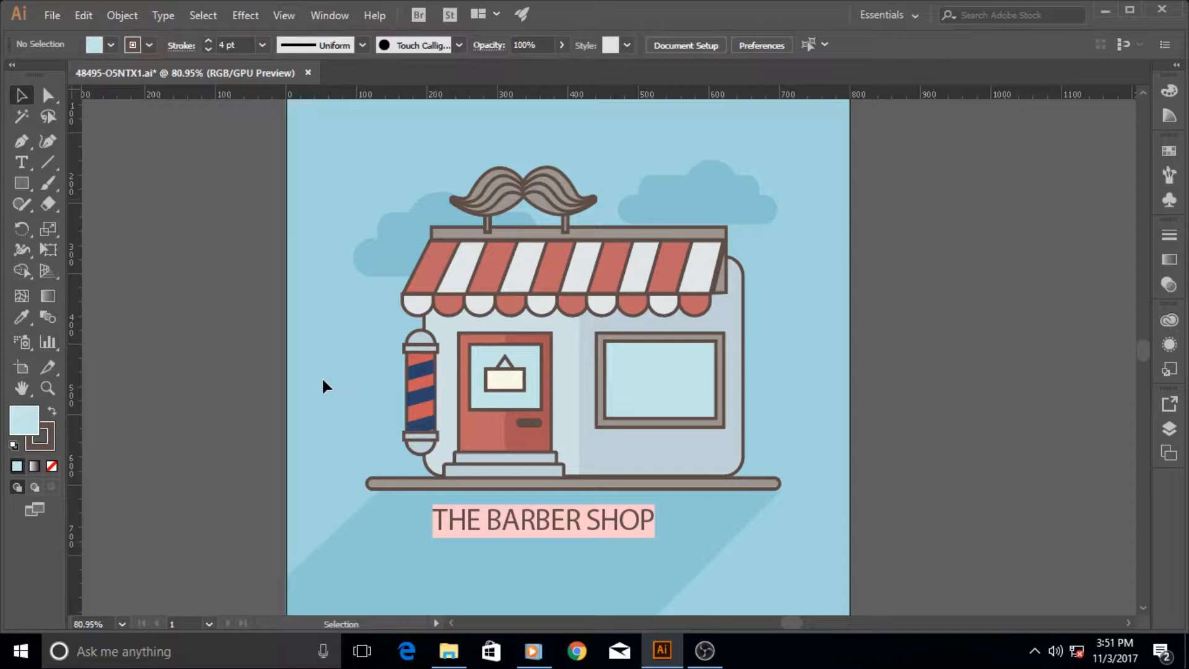
mouse_move(342, 410)
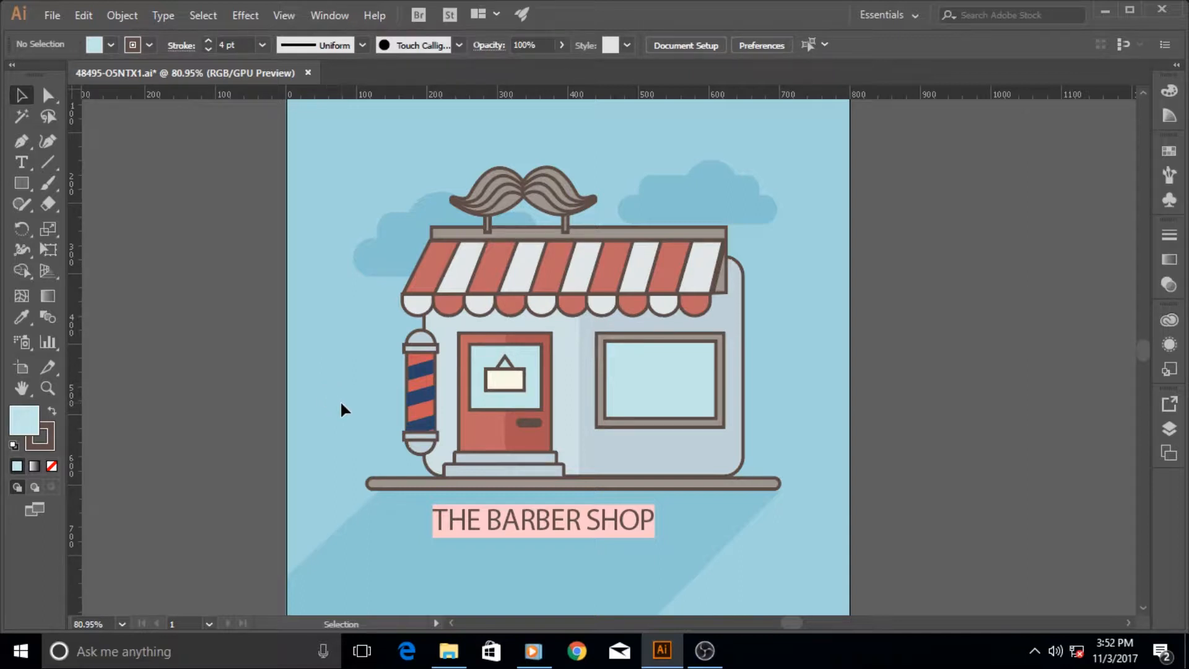
mouse_move(561, 307)
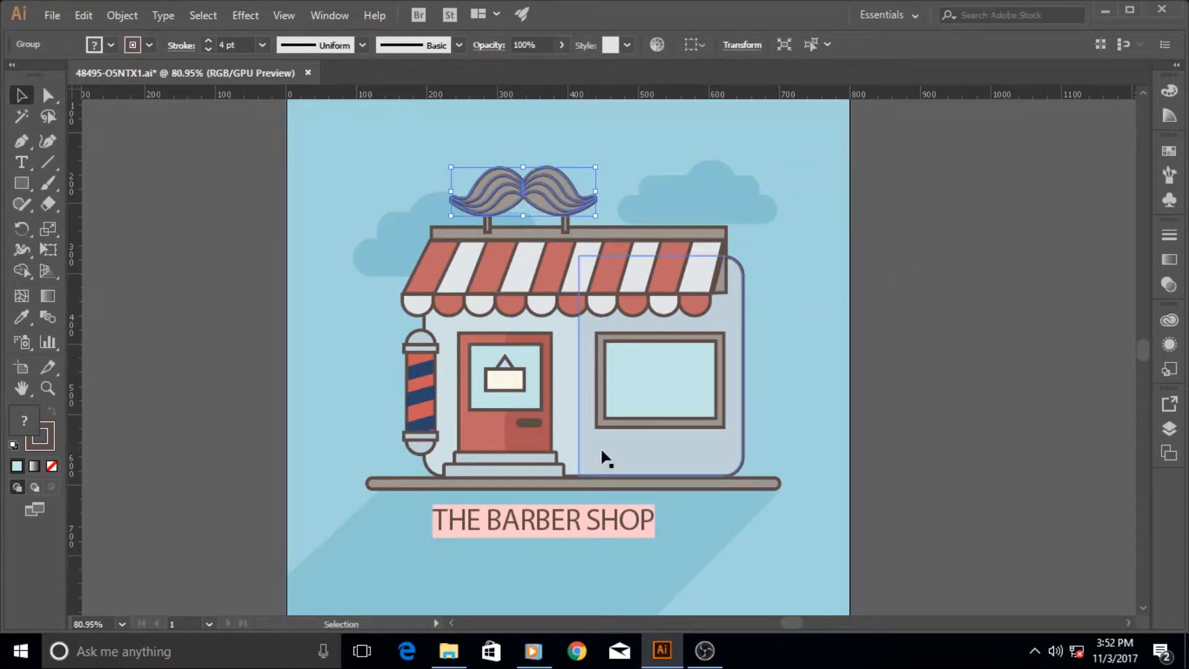
click(486, 440)
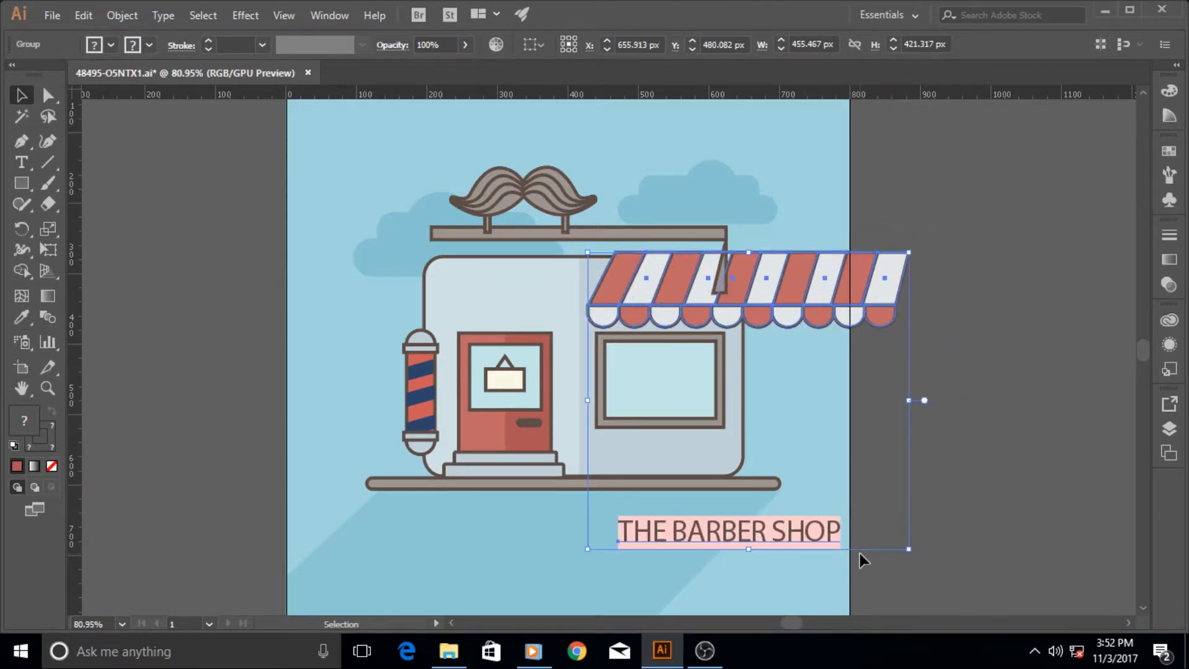
click(48, 95)
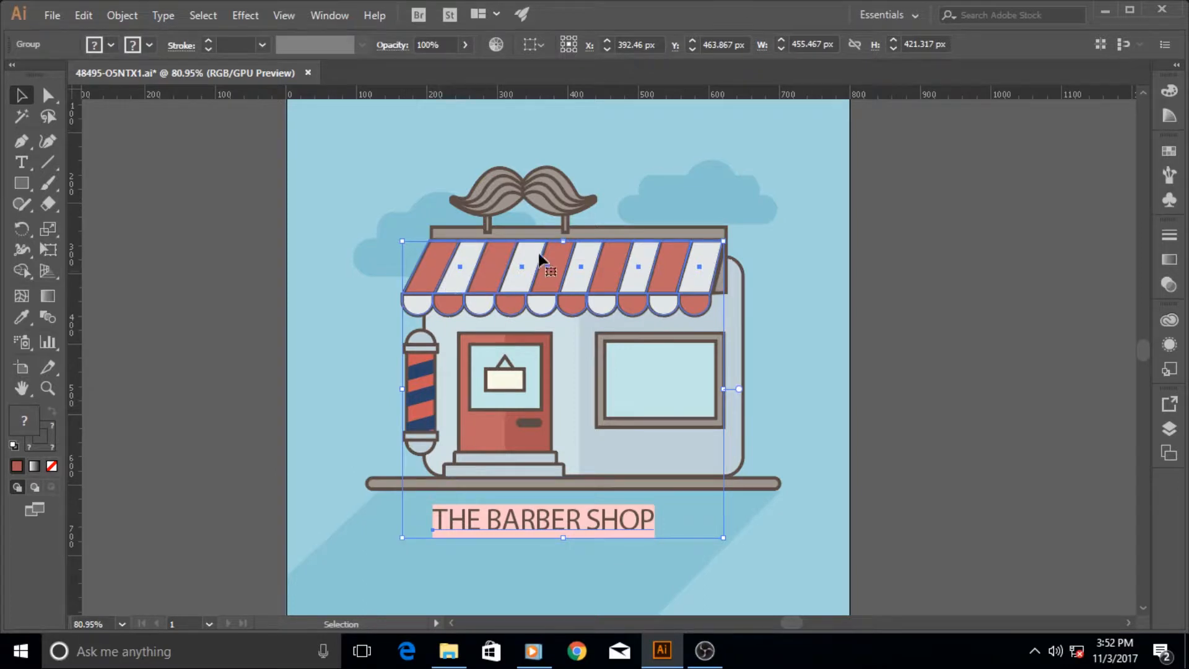
mouse_move(832, 417)
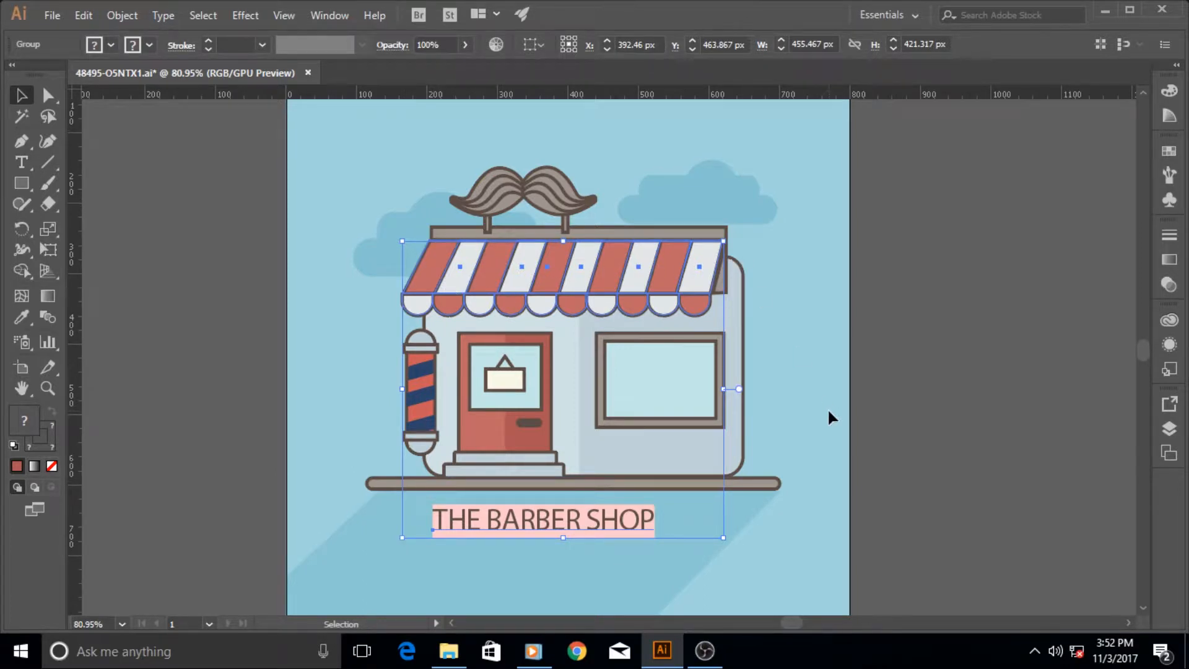
mouse_move(511, 540)
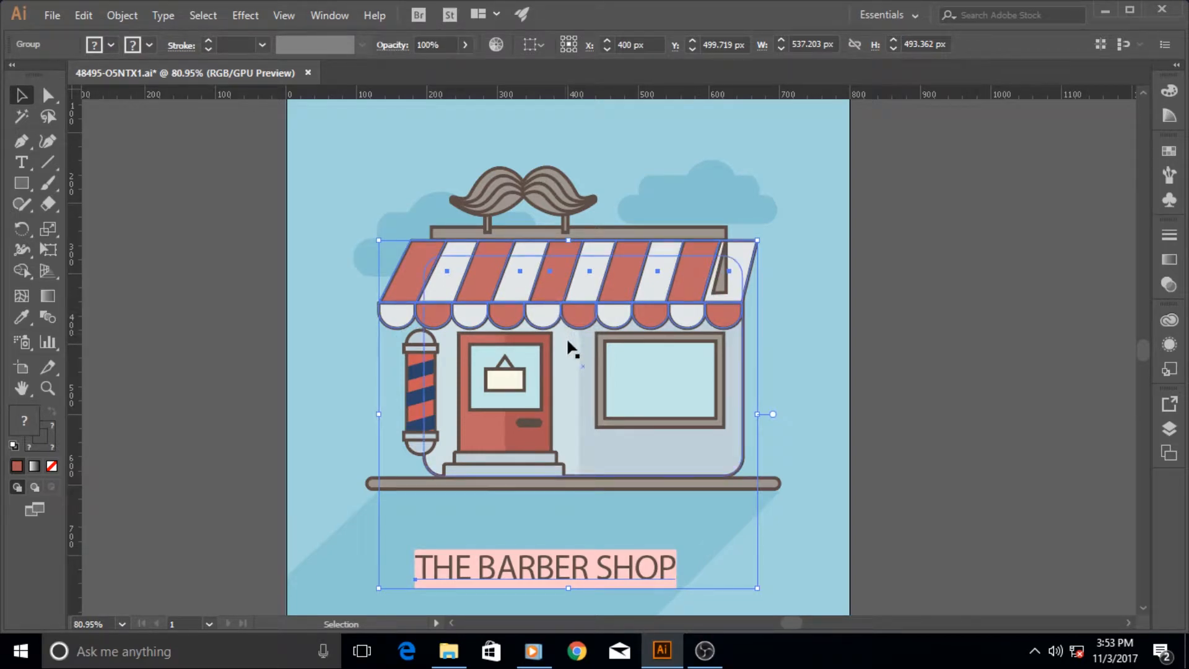
click(48, 95)
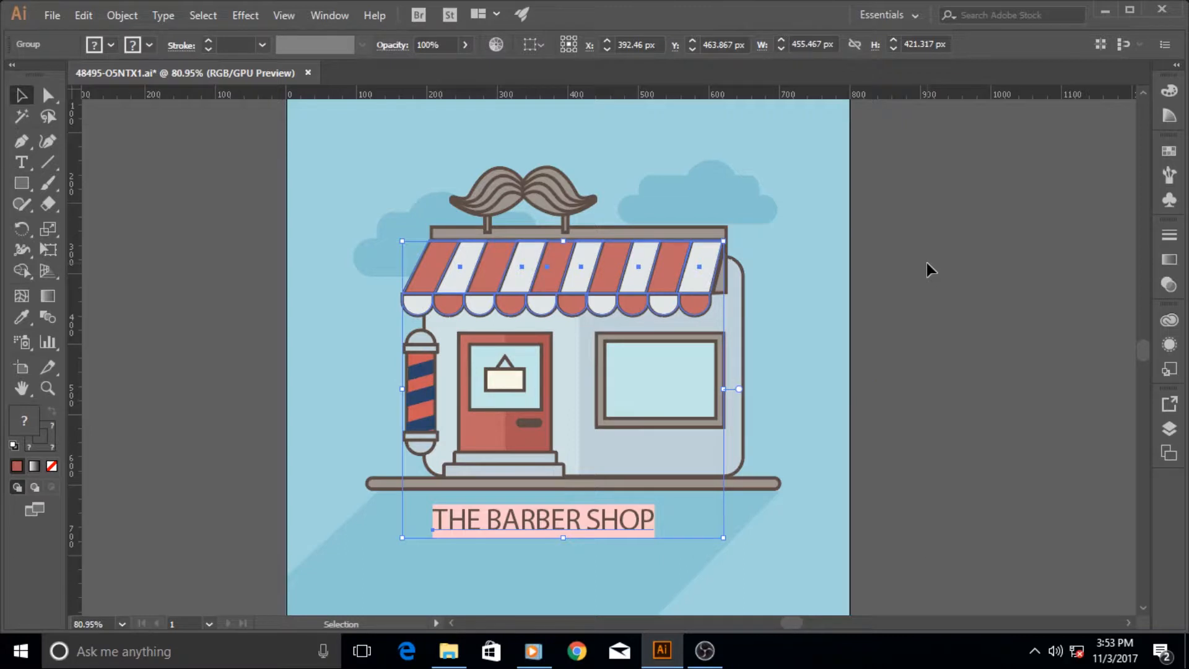
click(659, 379)
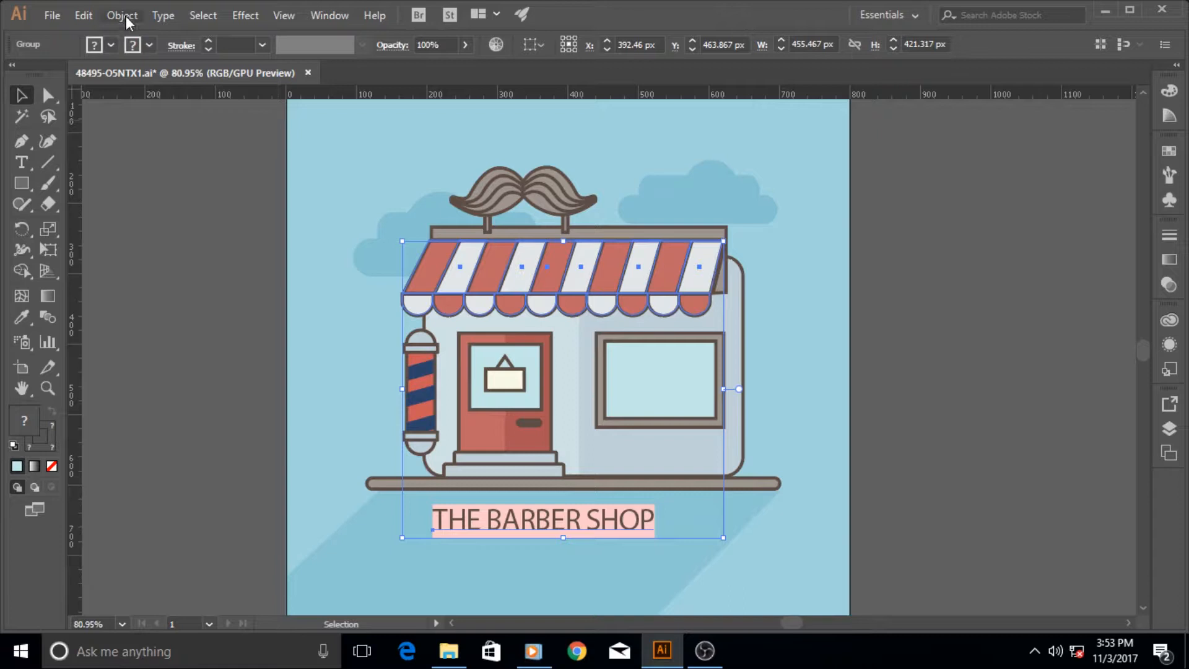
Ungroup the awning and shop title via Object > Ungroup
click(121, 15)
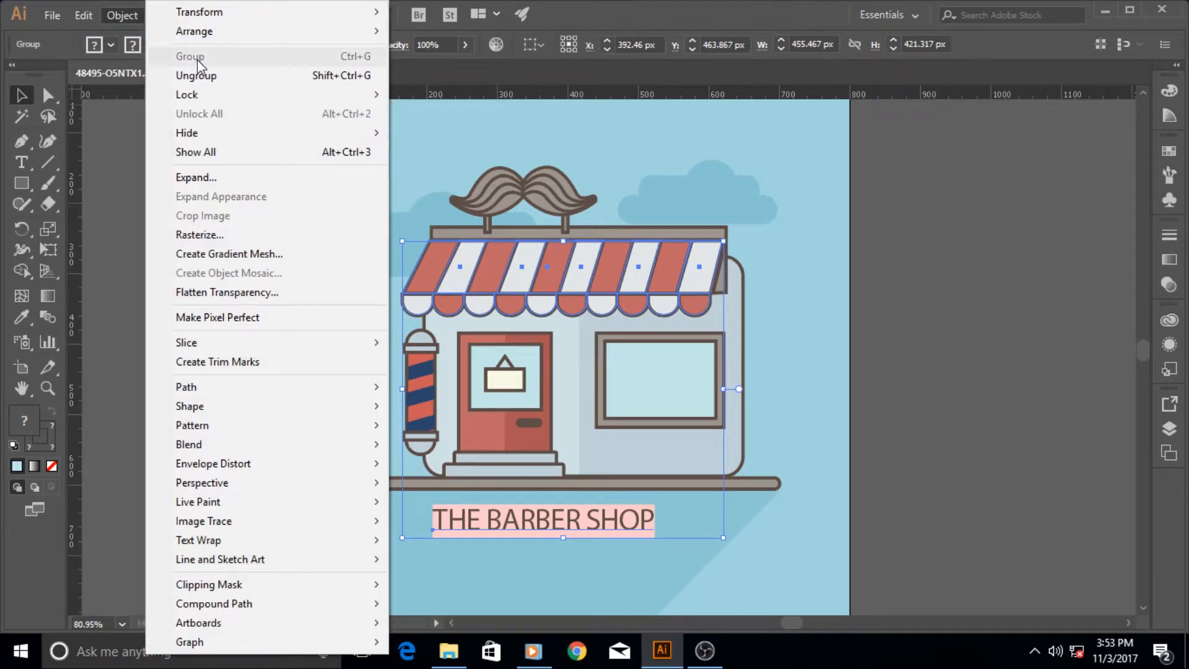
mouse_move(208, 83)
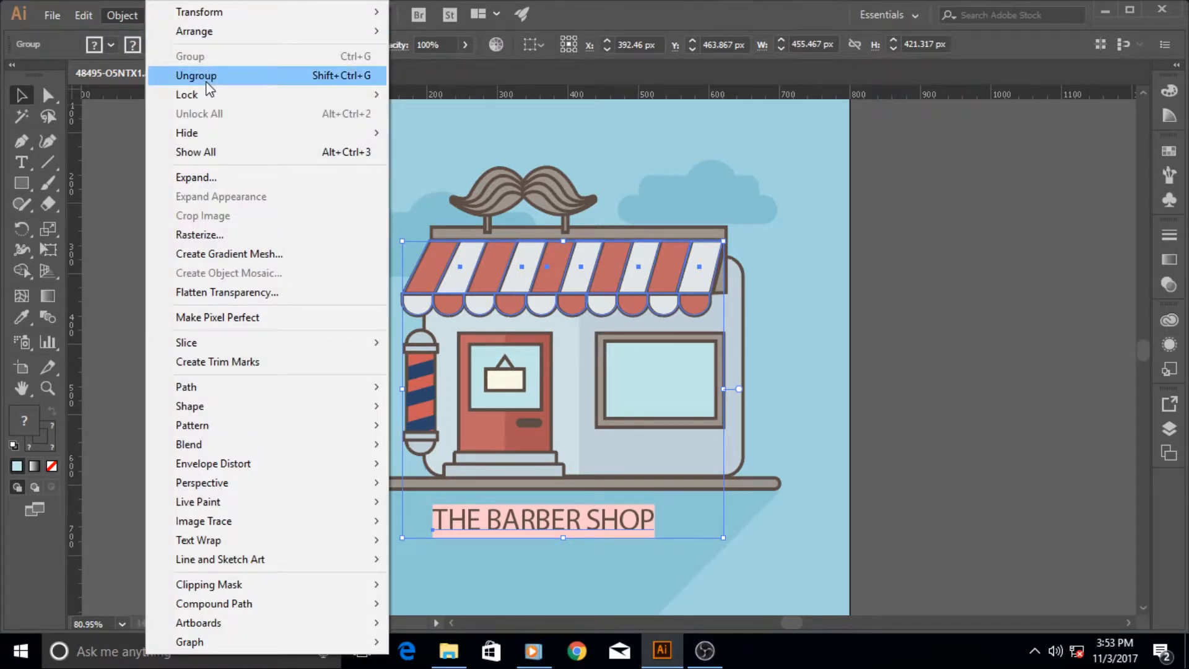
mouse_move(325, 82)
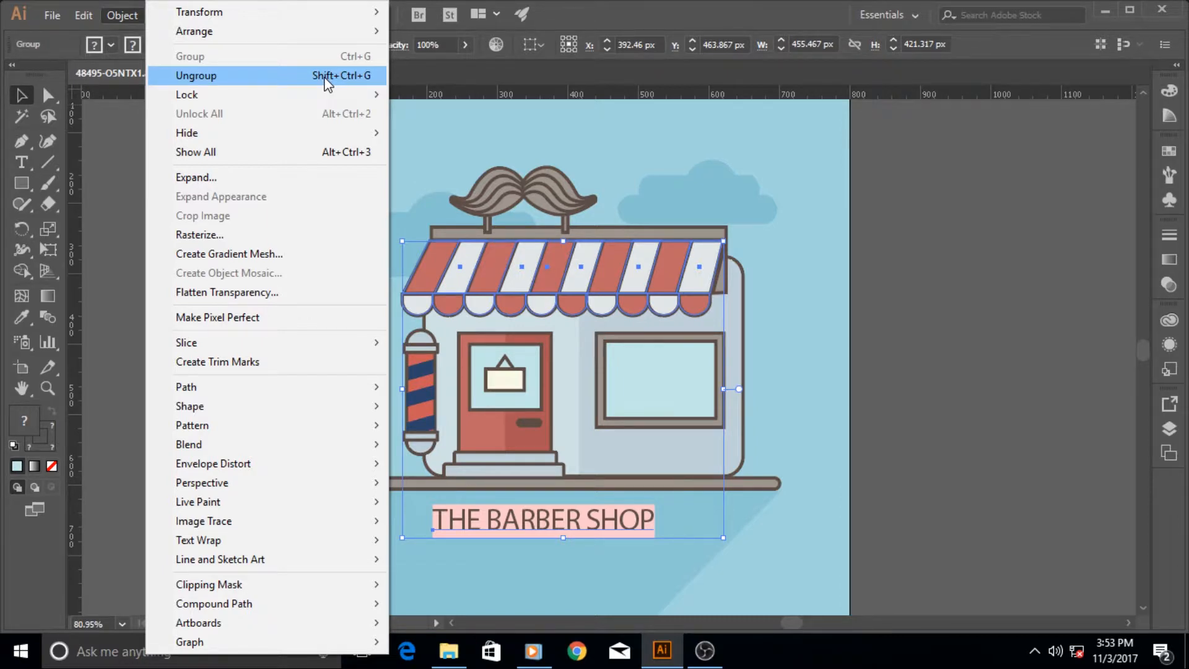
click(196, 76)
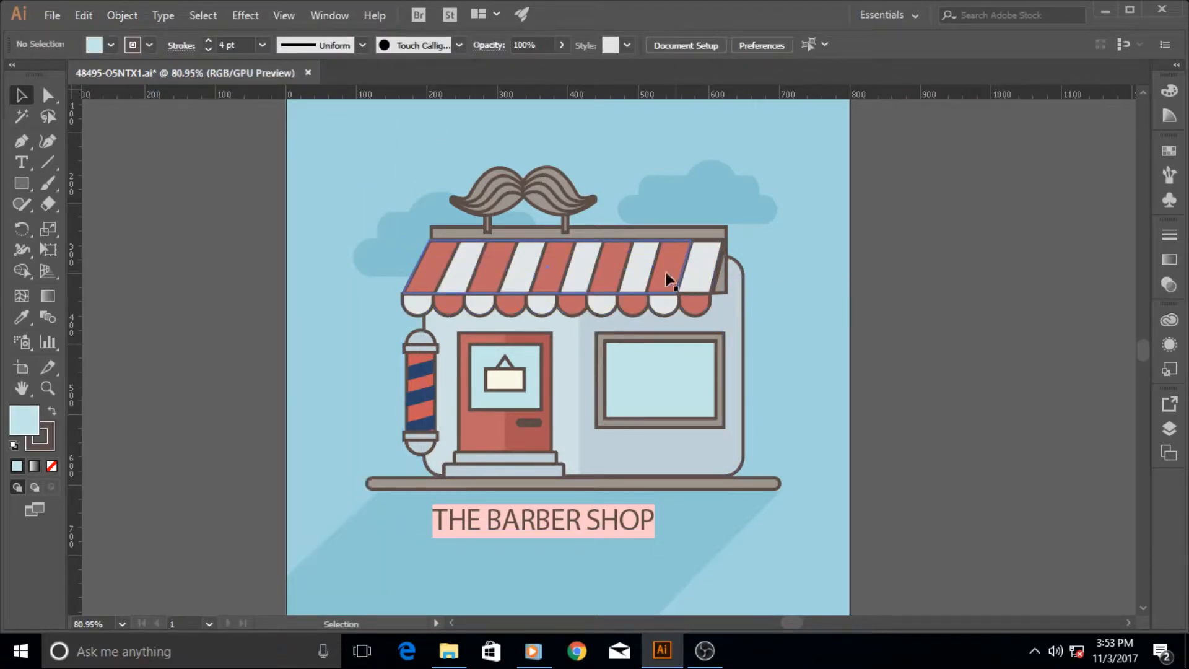
Select the striped awning alone and drag it right of the artboard
click(670, 279)
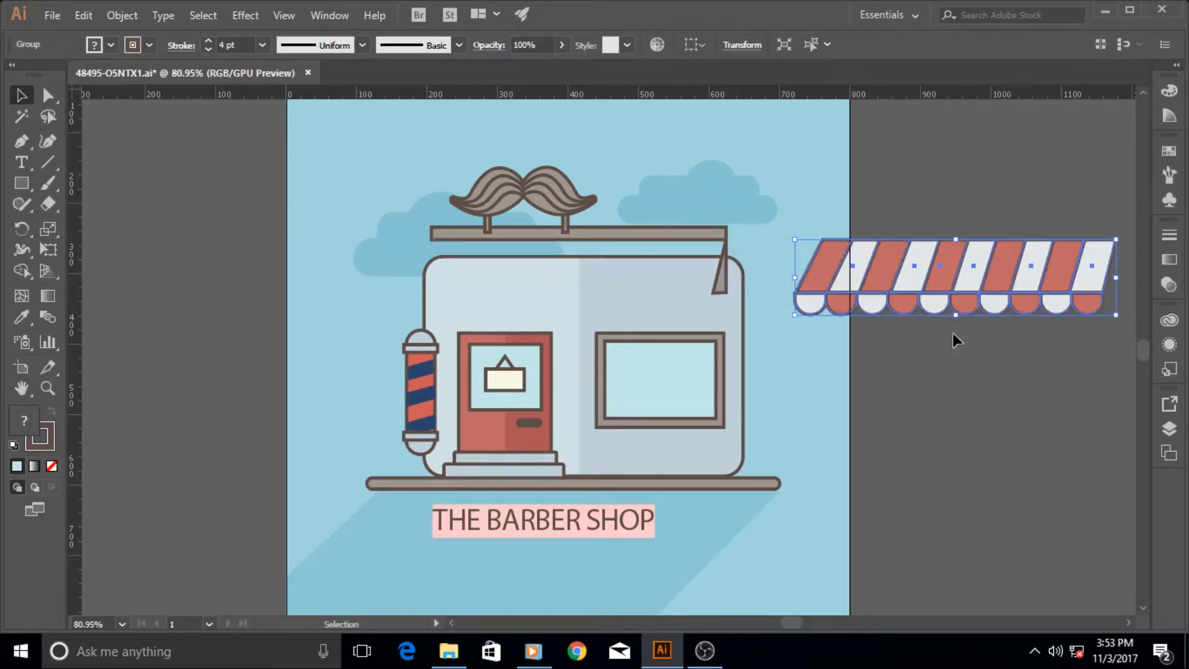
mouse_move(997, 445)
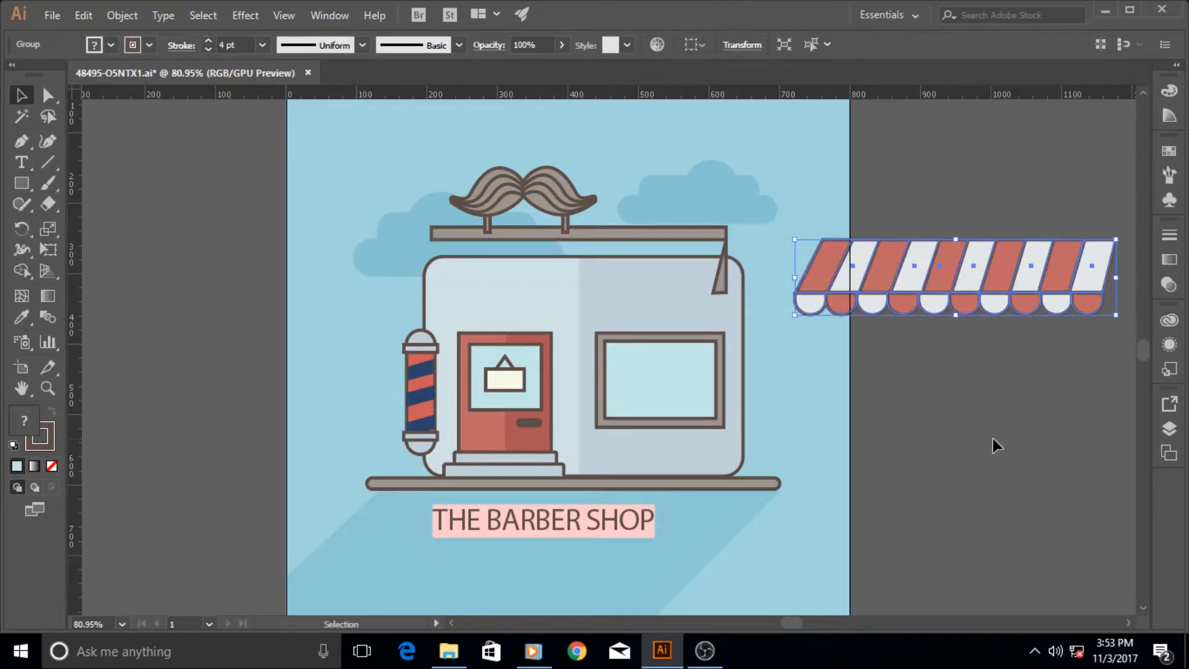
mouse_move(657, 545)
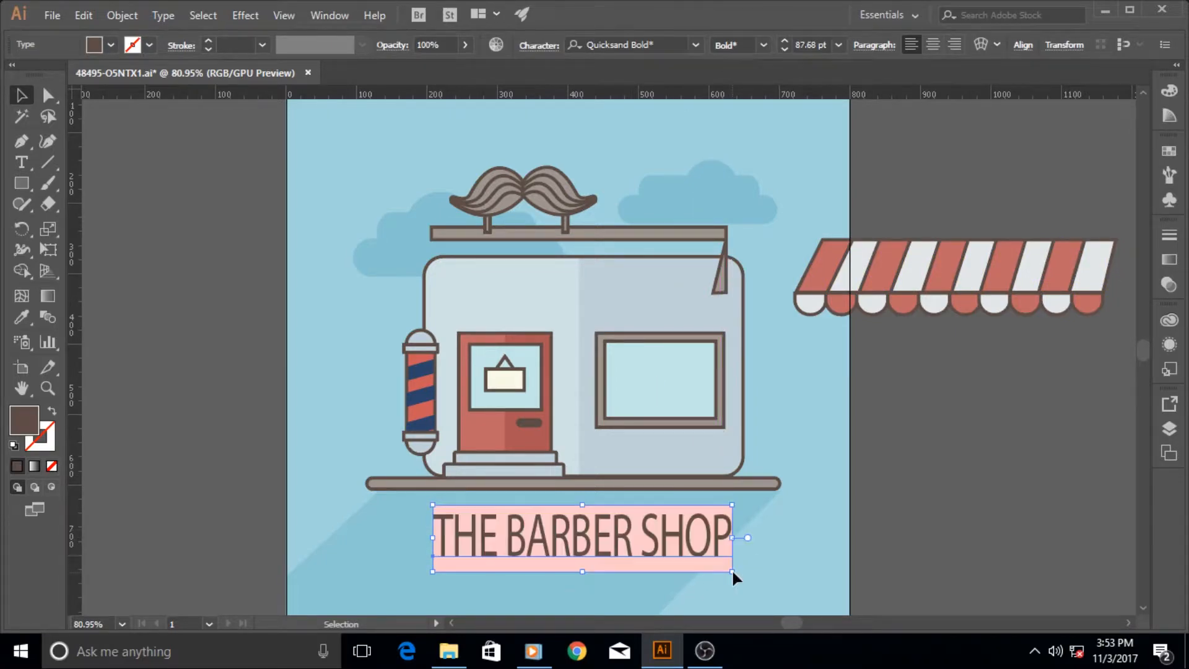
mouse_move(961, 430)
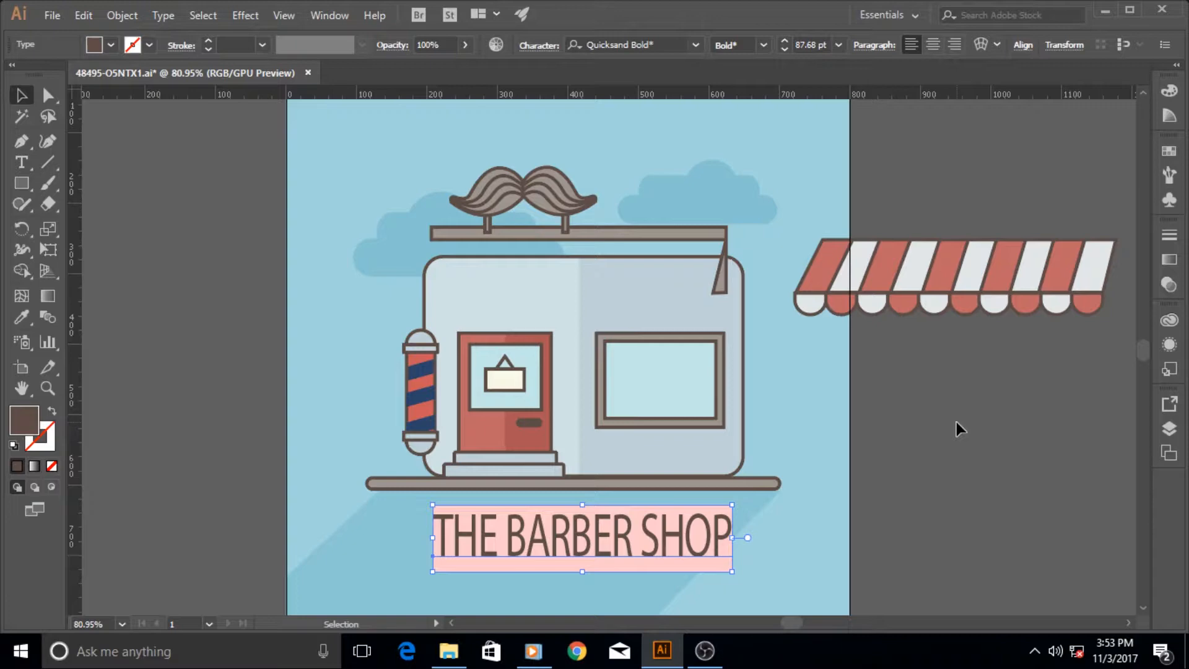
mouse_move(709, 570)
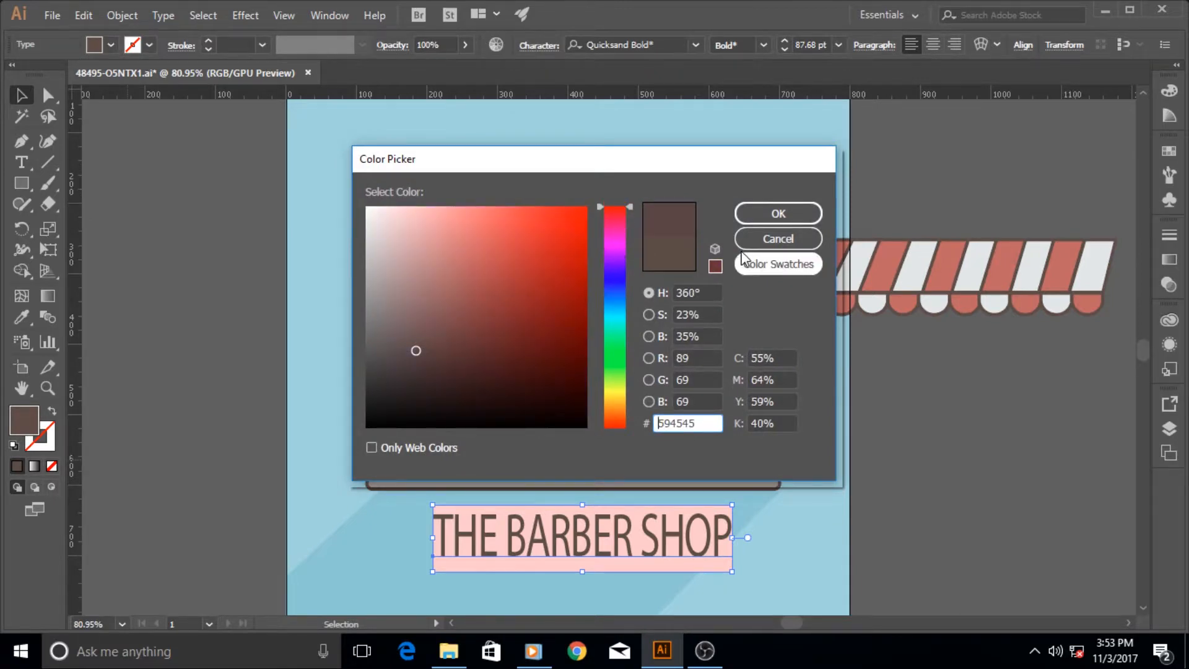
Recolor THE BARBER SHOP title text to red (#F40C0C) via the Fill Color Picker
click(778, 238)
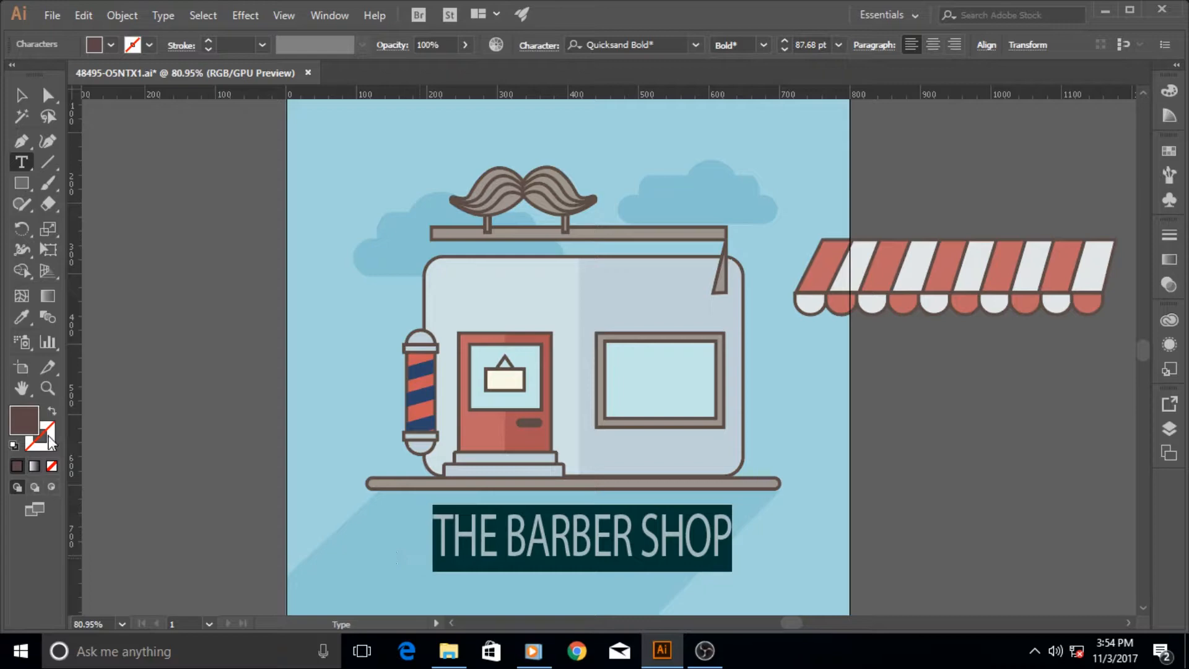
double_click(23, 421)
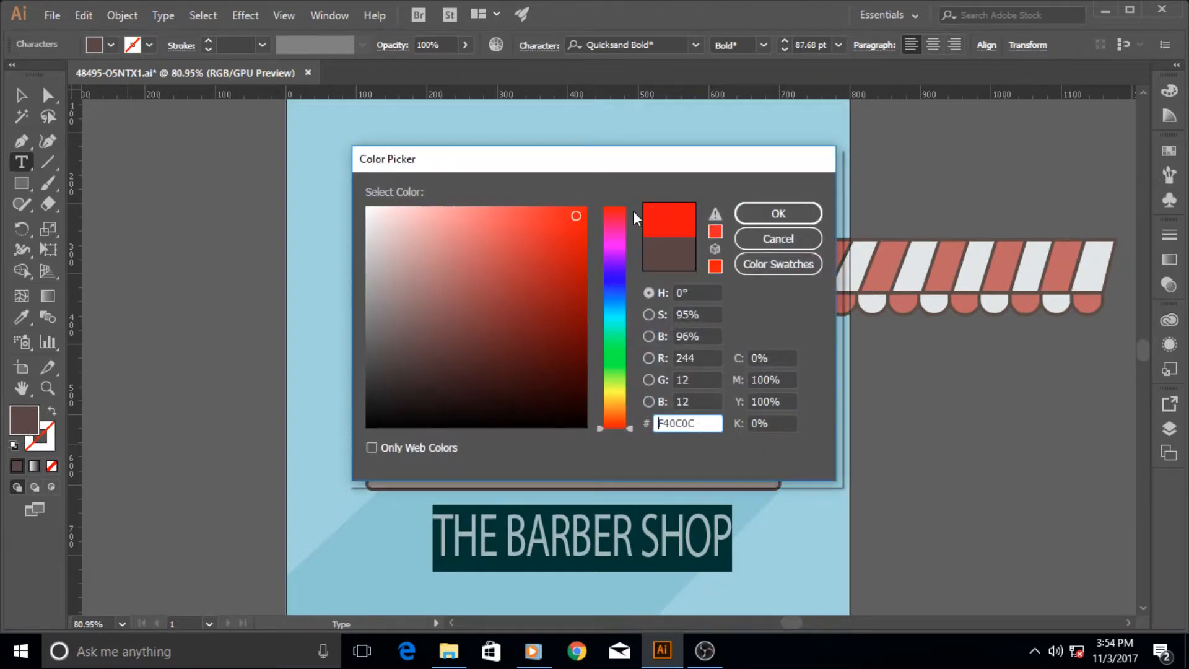
click(777, 213)
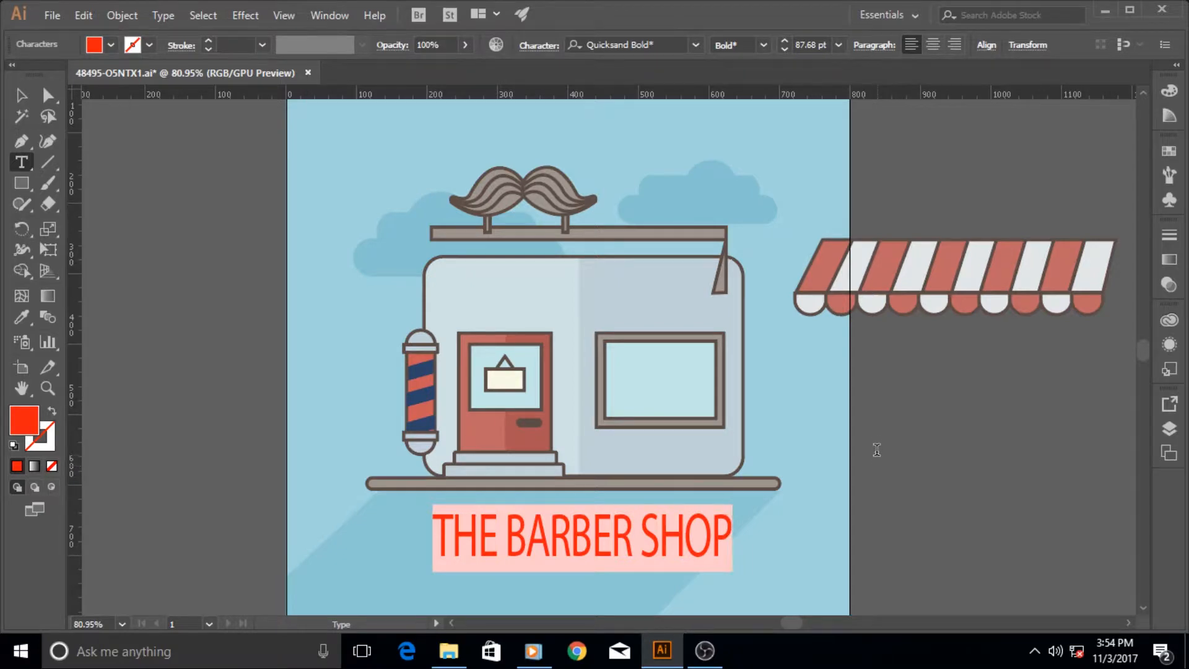
click(22, 95)
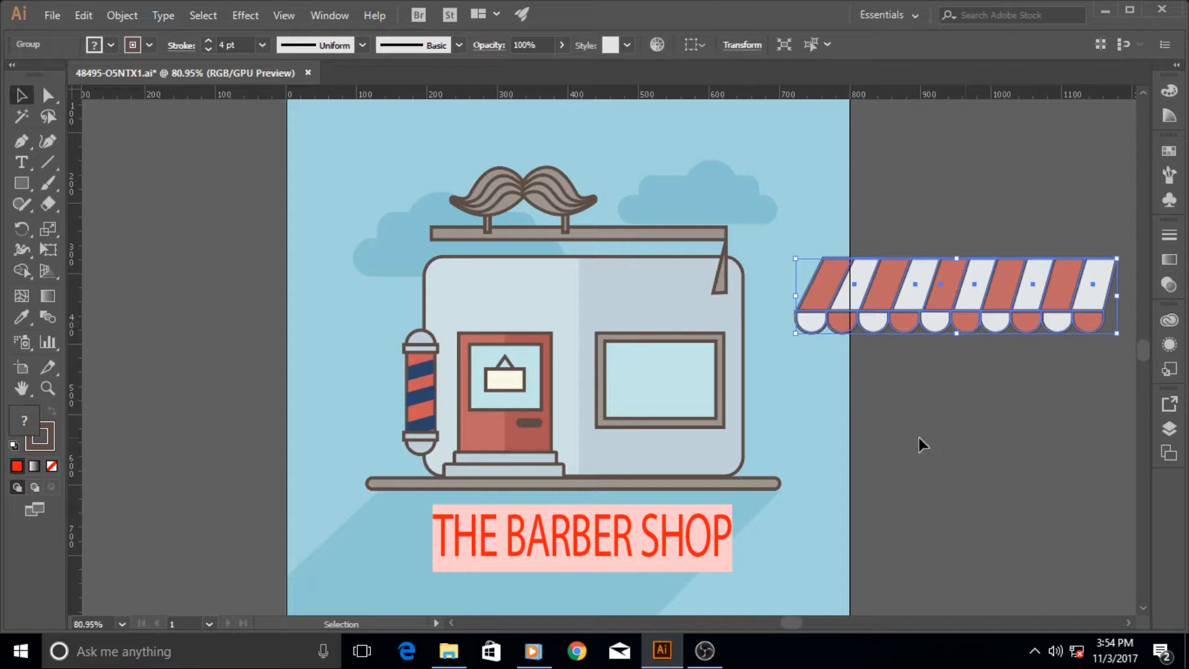
mouse_move(945, 296)
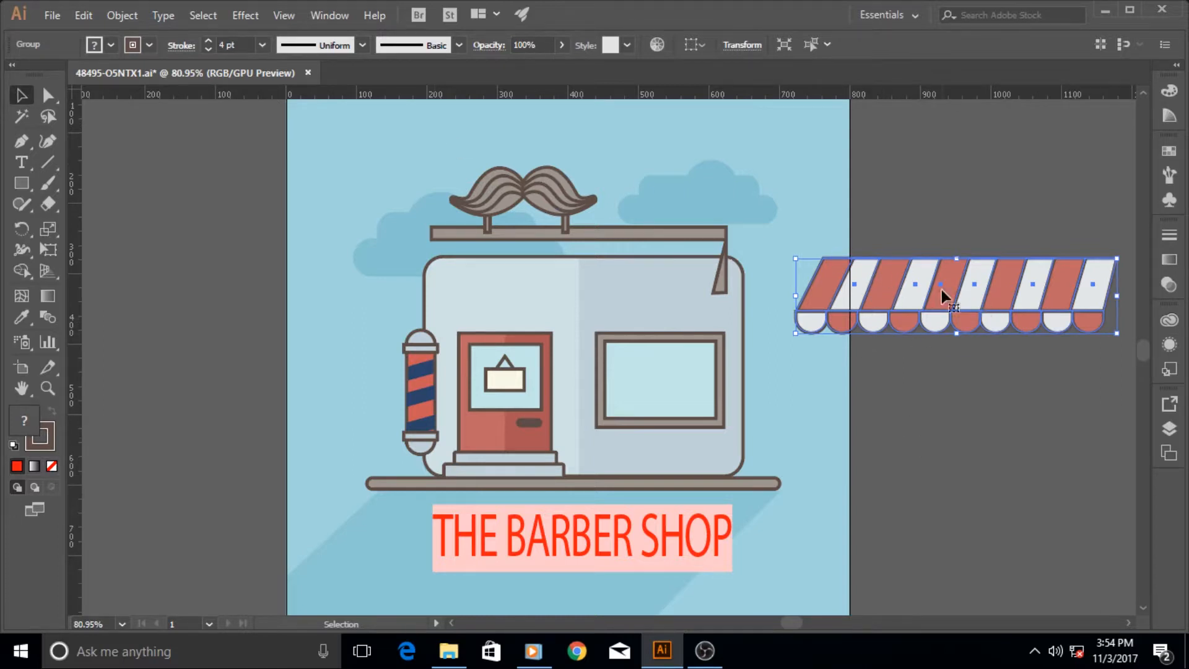
mouse_move(693, 232)
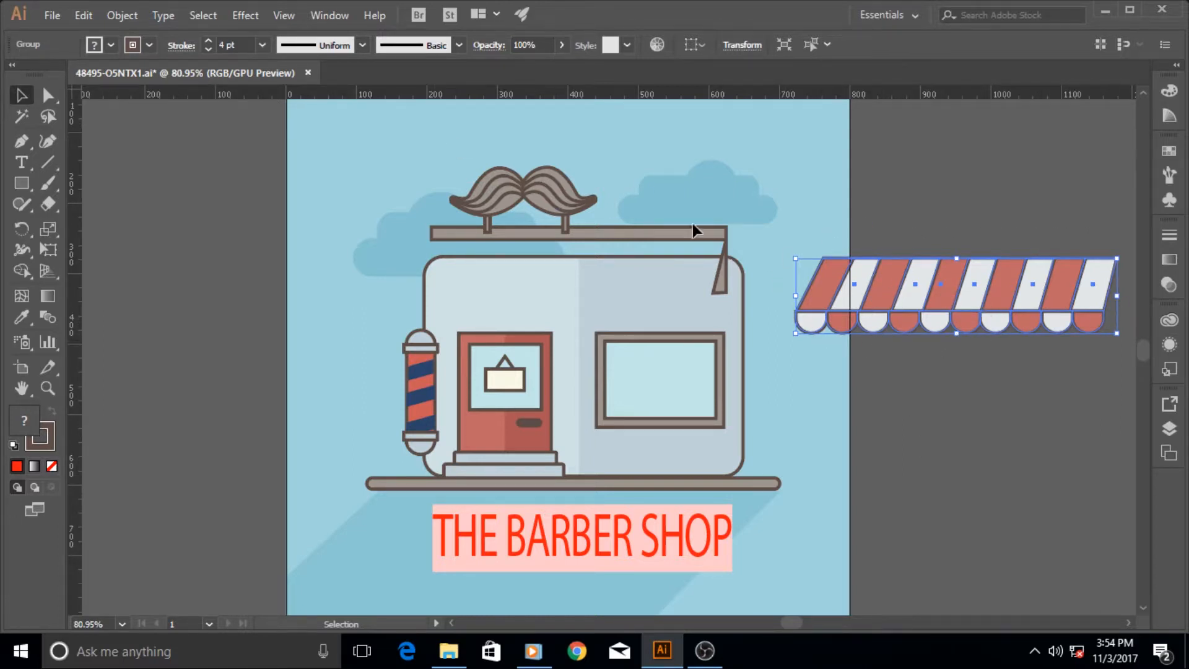
mouse_move(123, 14)
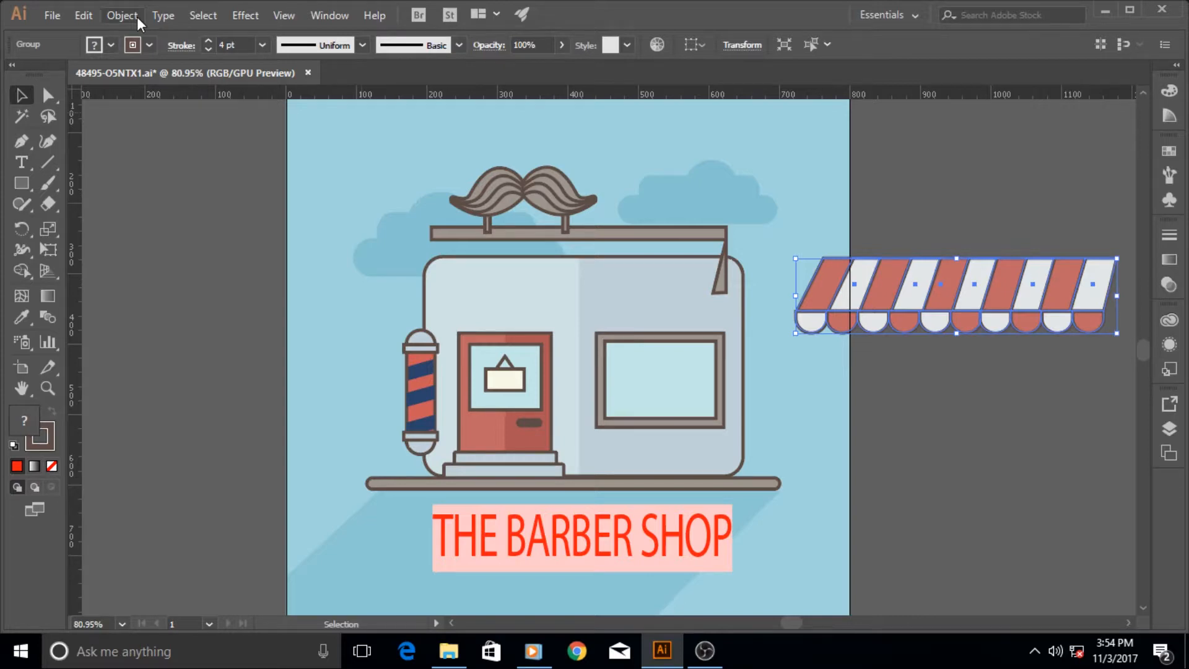
Ungroup the striped awning into separate stripes and scallops, then deselect
click(123, 15)
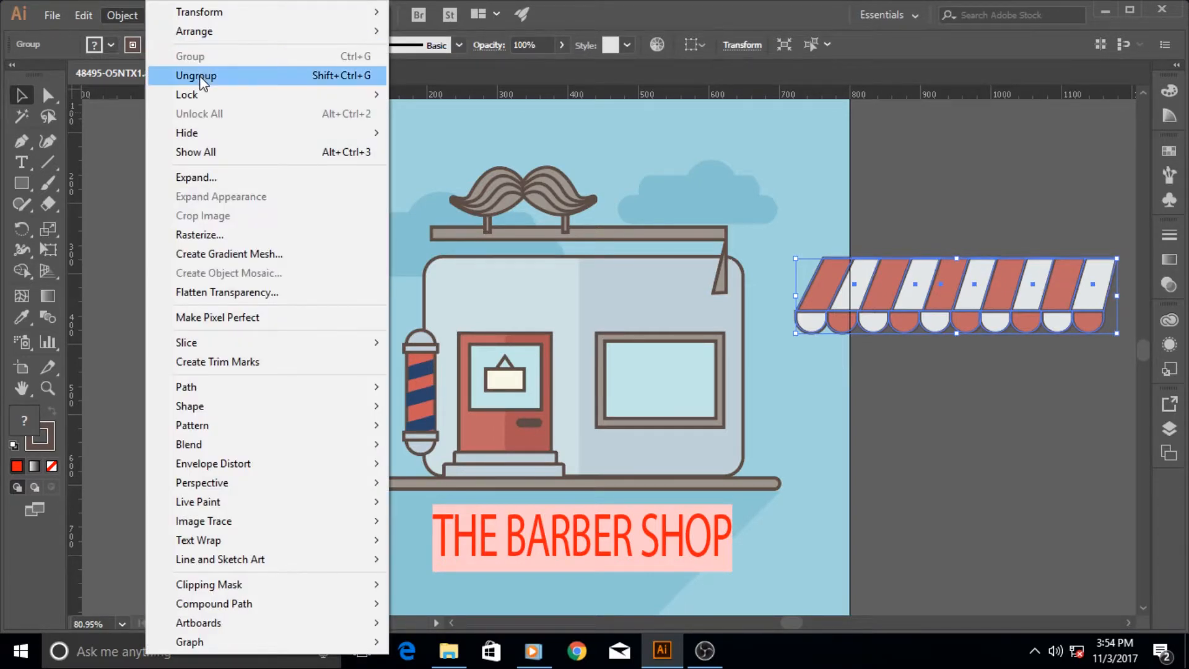
click(197, 75)
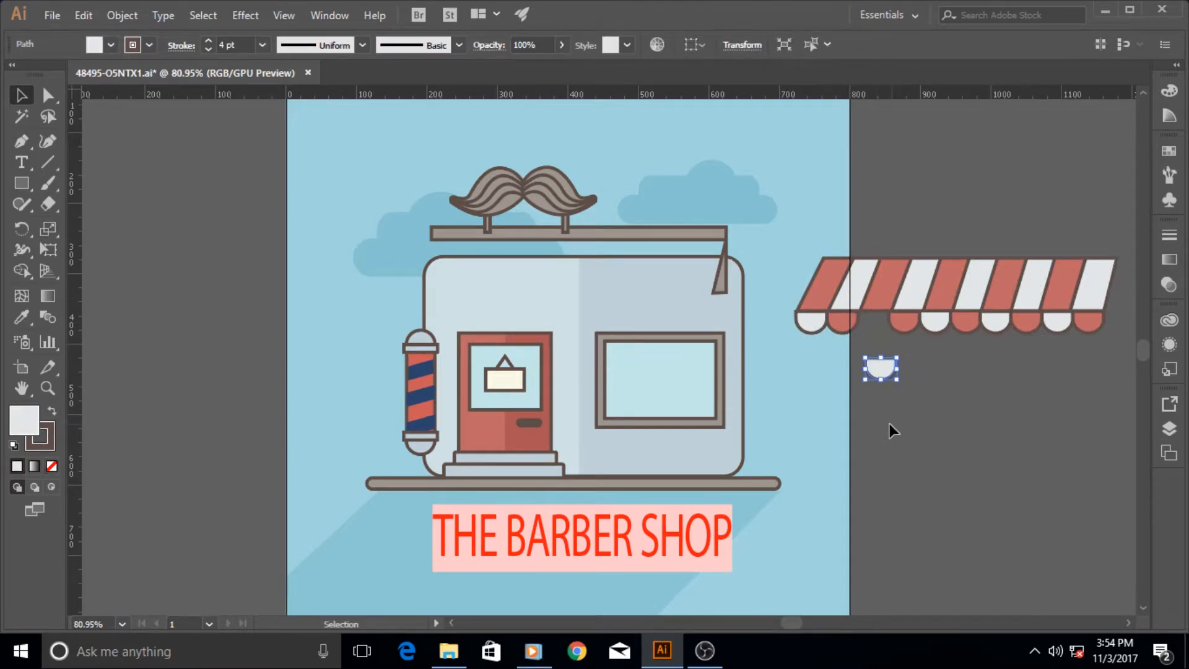
mouse_move(920, 378)
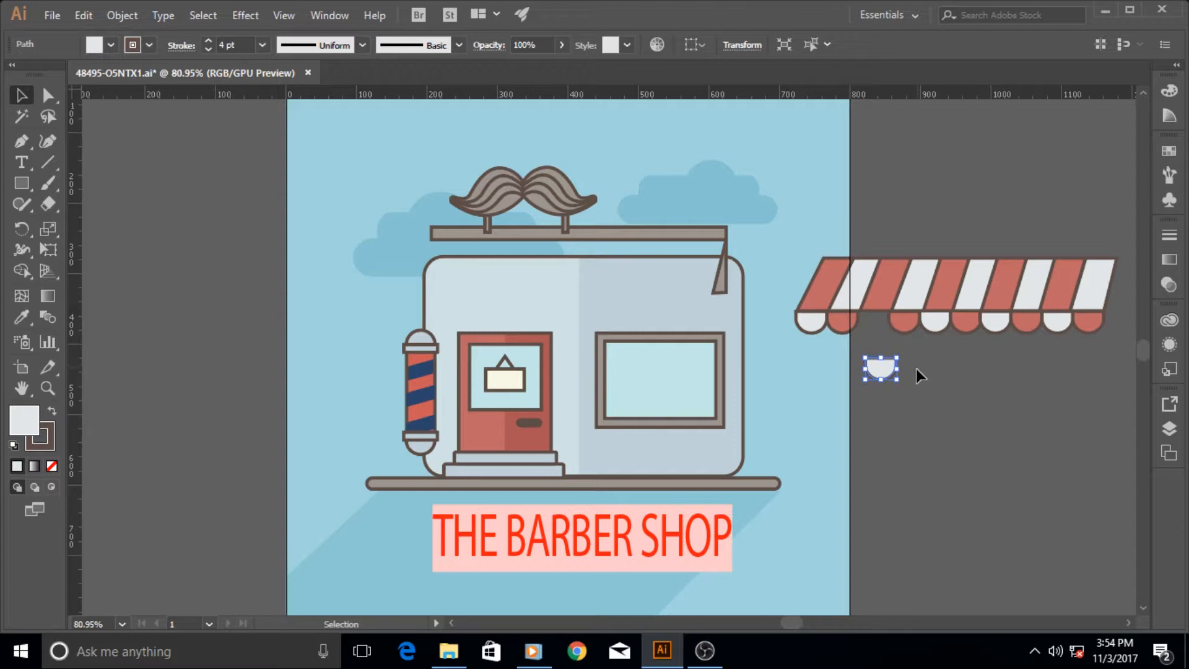
click(48, 95)
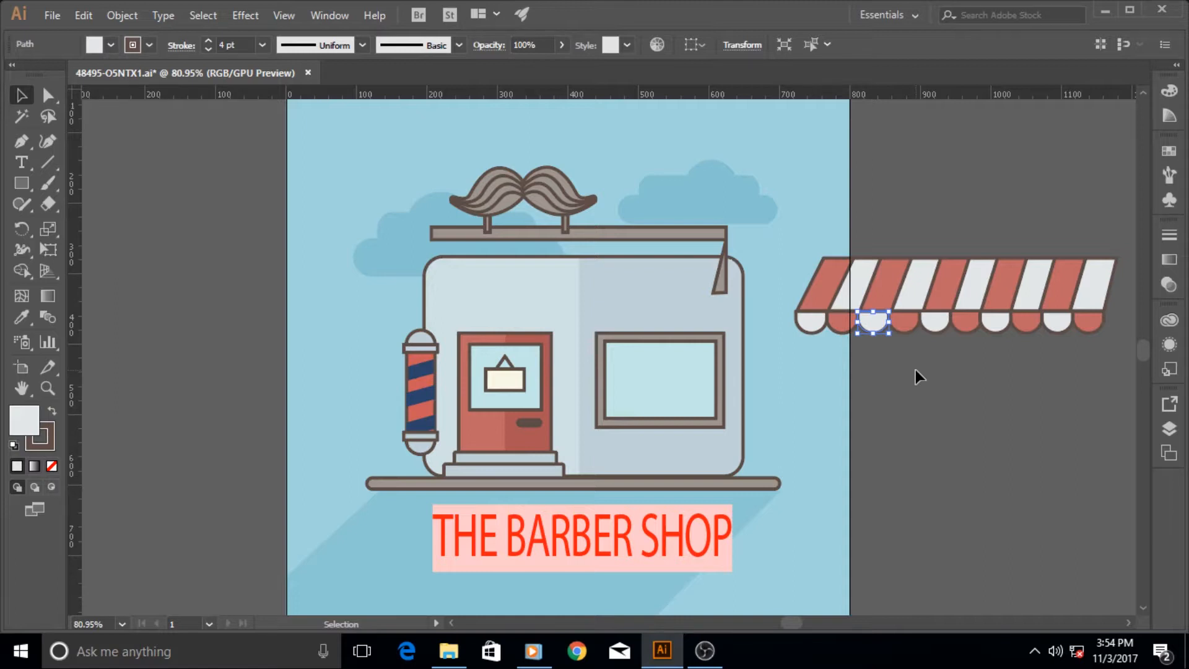
click(121, 15)
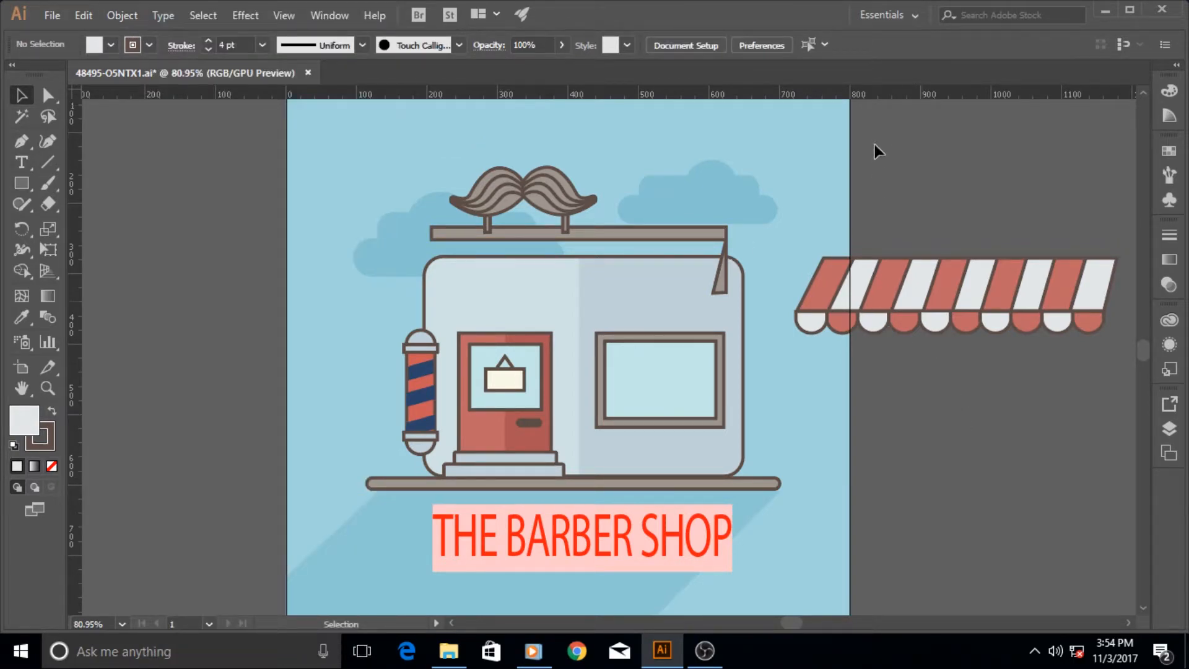
mouse_move(993, 443)
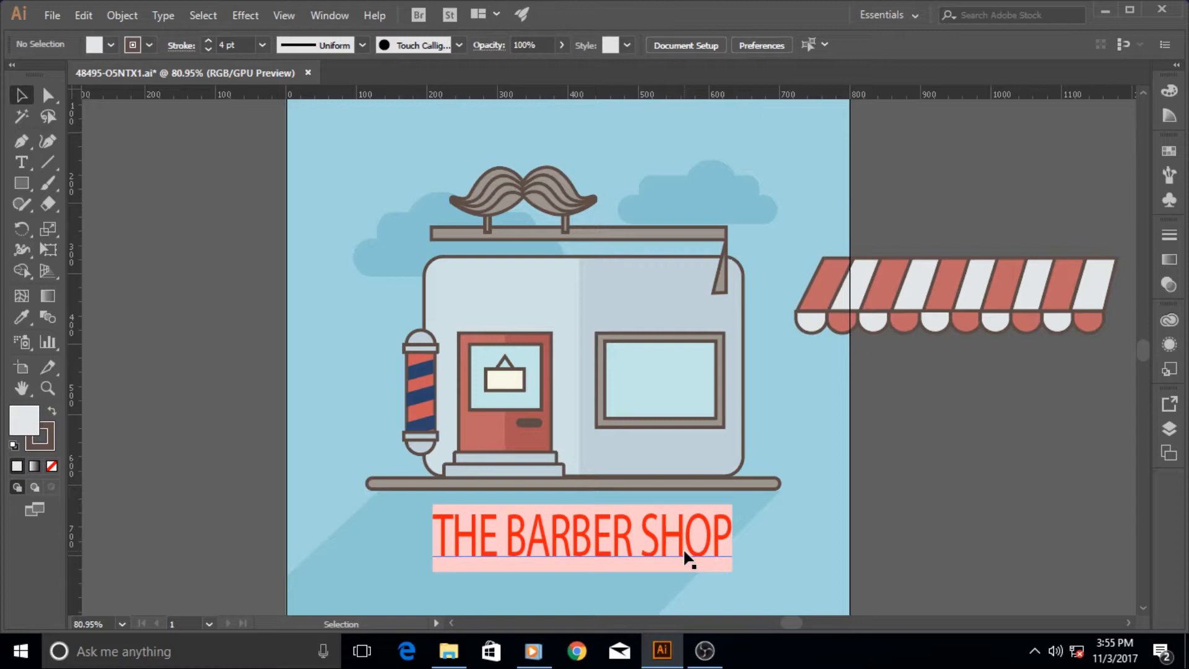
Shift-select the red scallops and delete them, leaving the five white scallops
click(1069, 283)
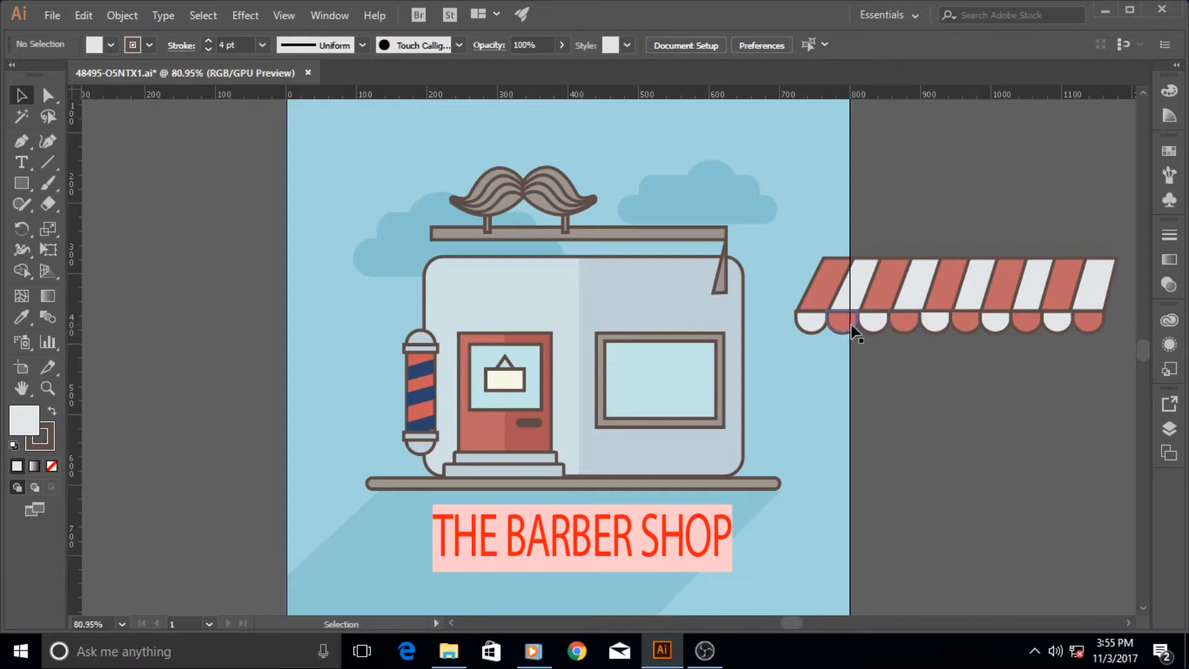
click(839, 322)
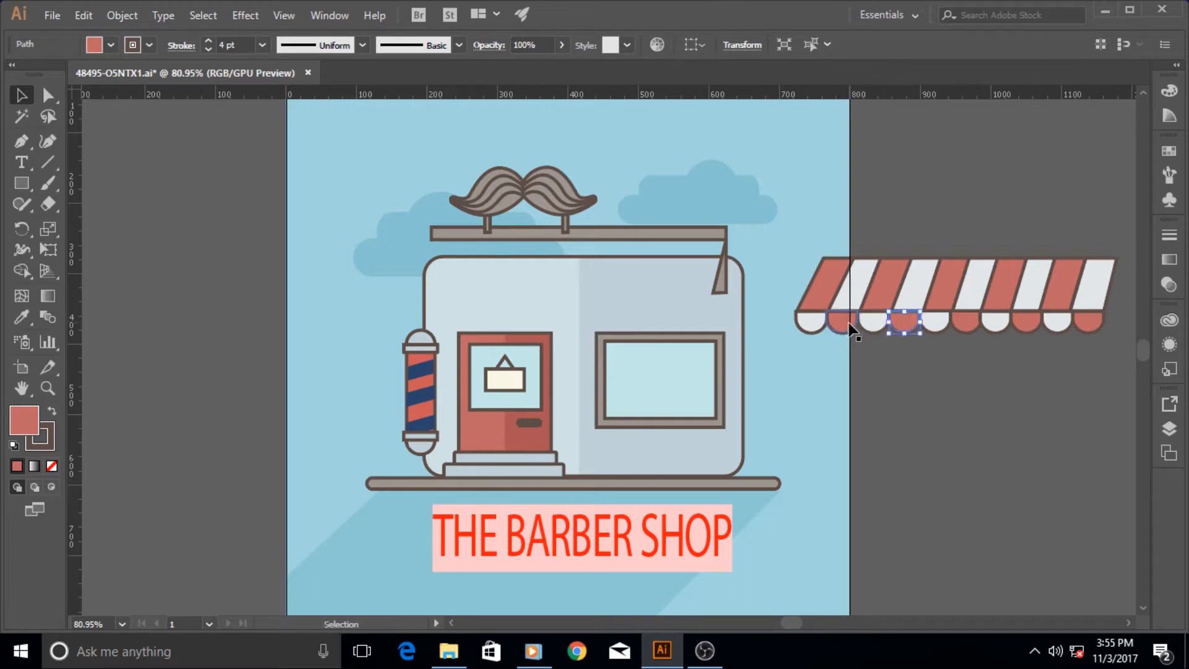
click(1000, 322)
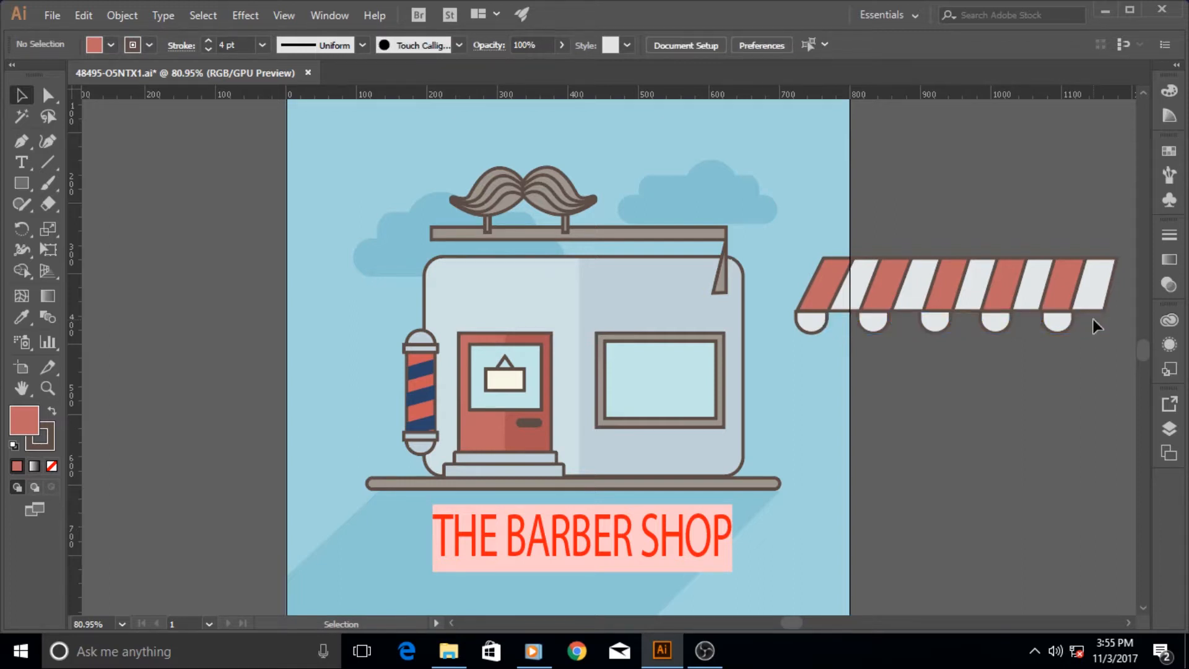
mouse_move(1082, 422)
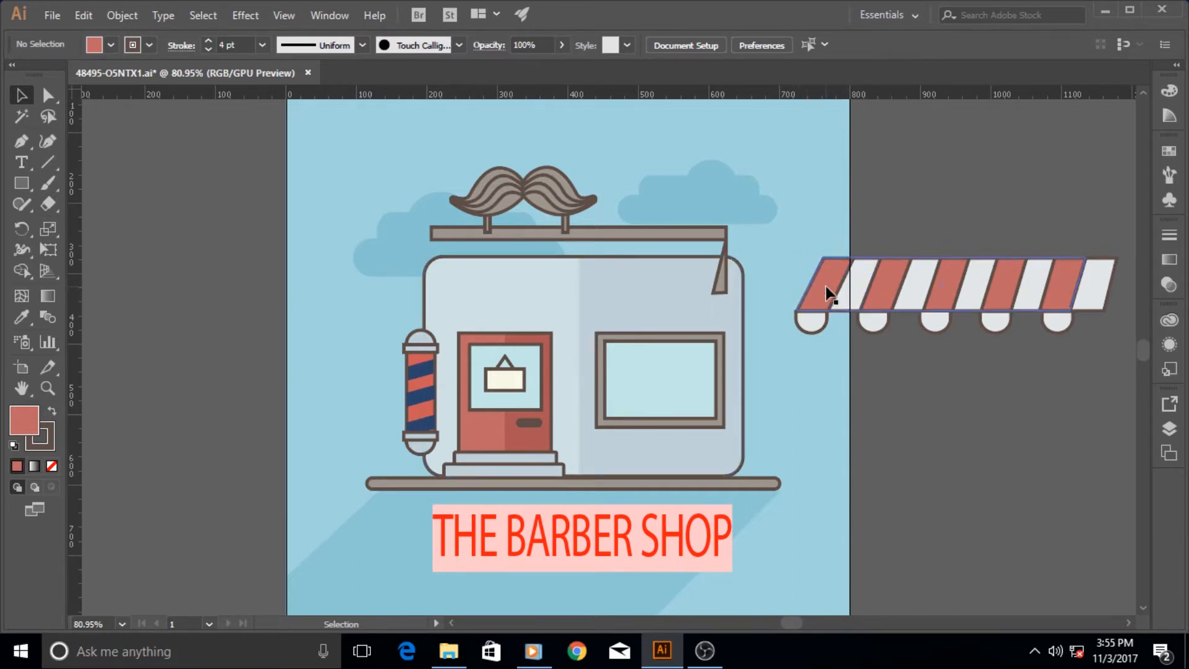
click(826, 294)
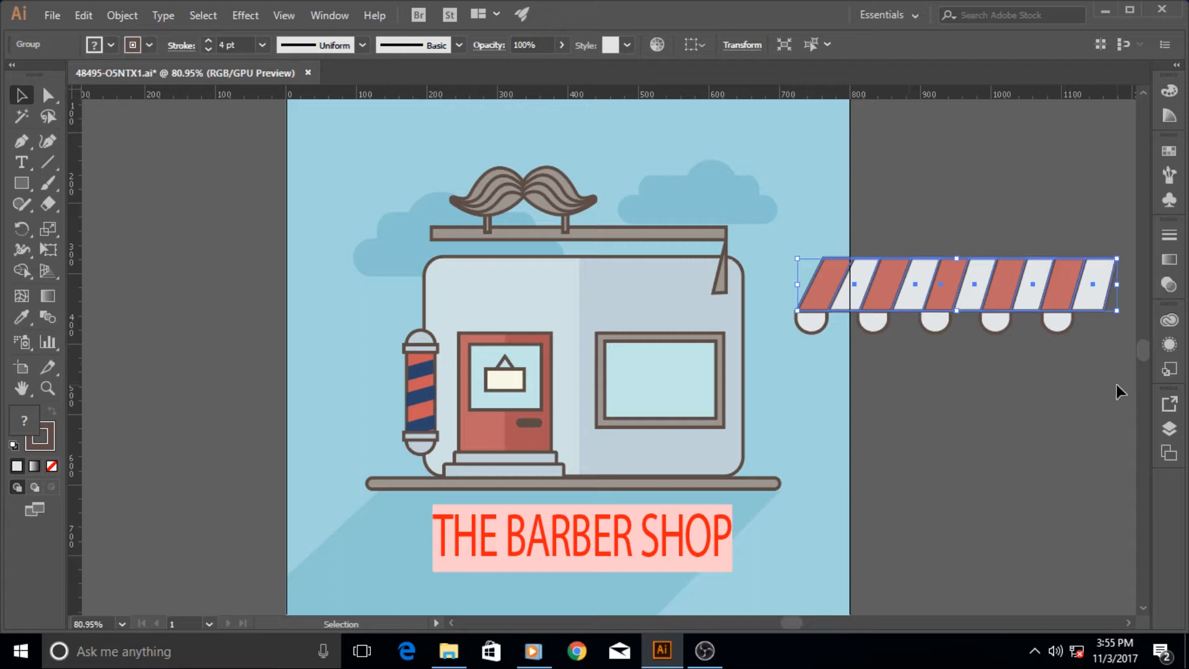
Marquee-select all awning stripes and white scallops and group them via Object > Group
click(775, 255)
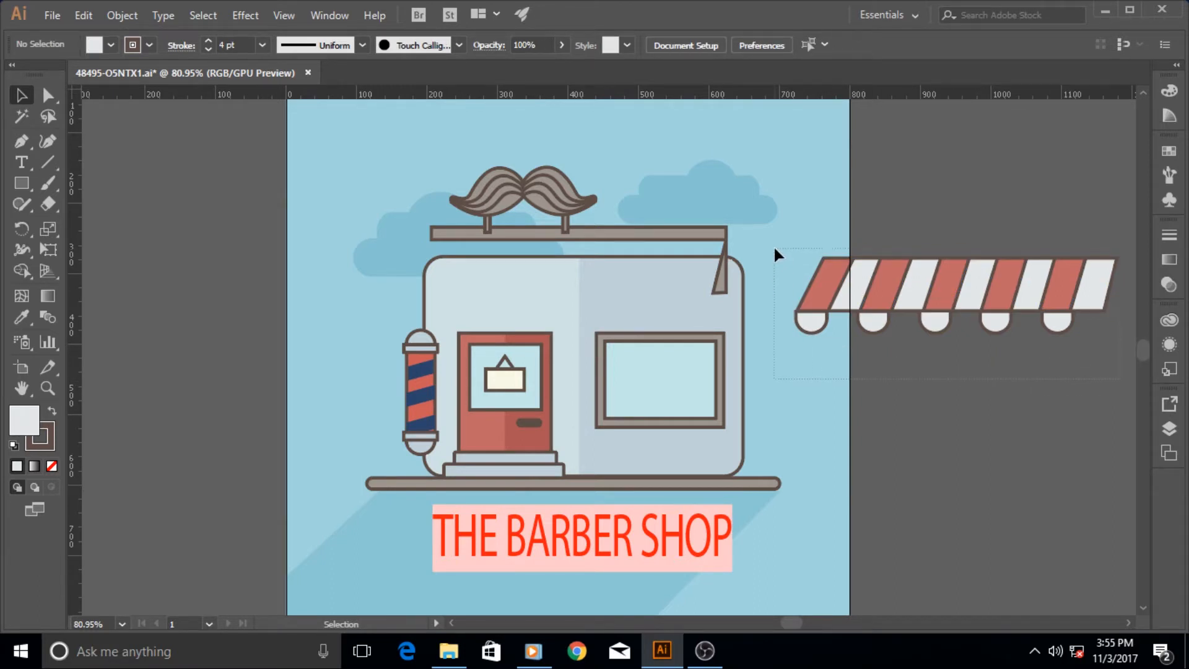
click(947, 296)
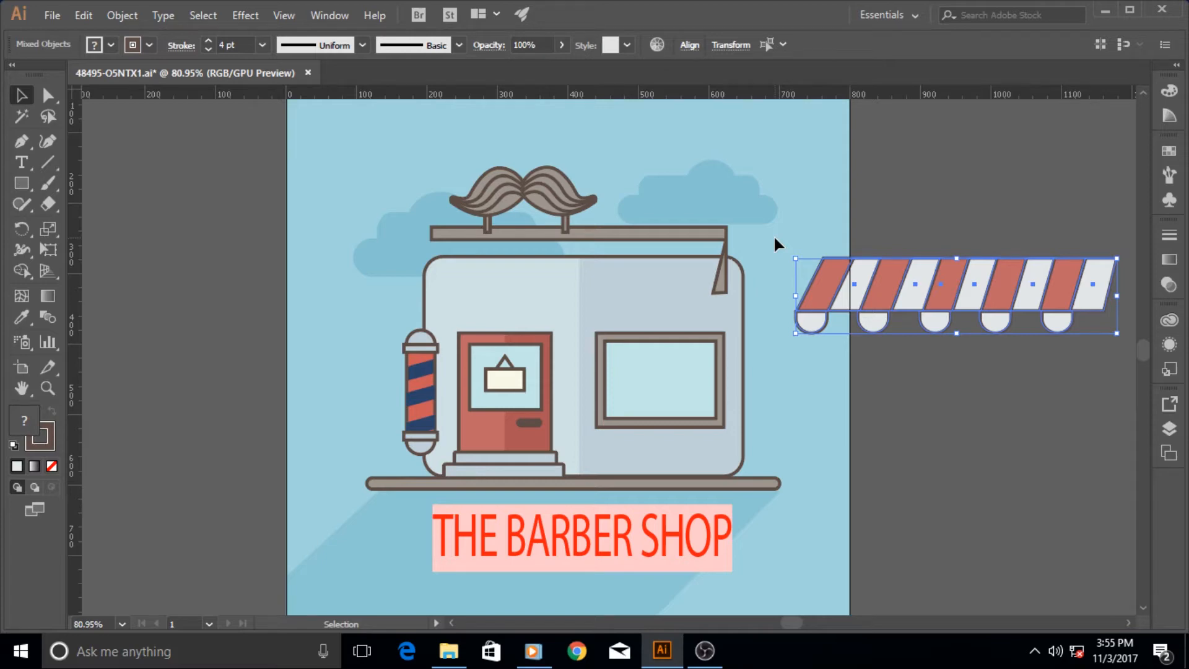
mouse_move(90, 38)
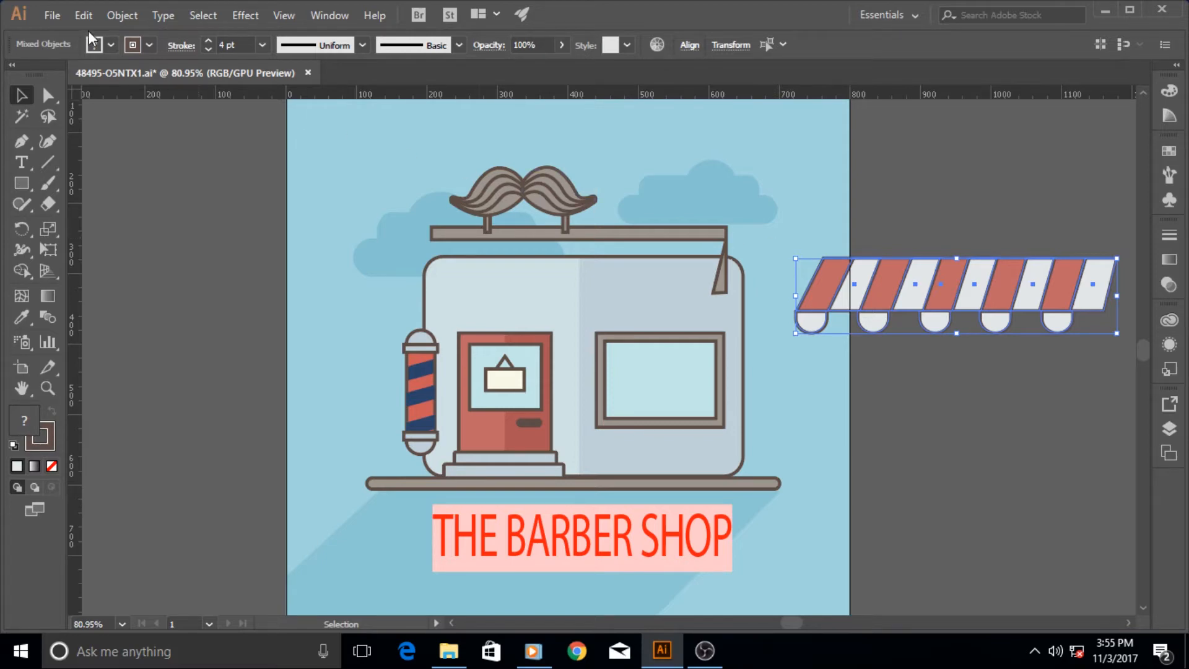
click(122, 15)
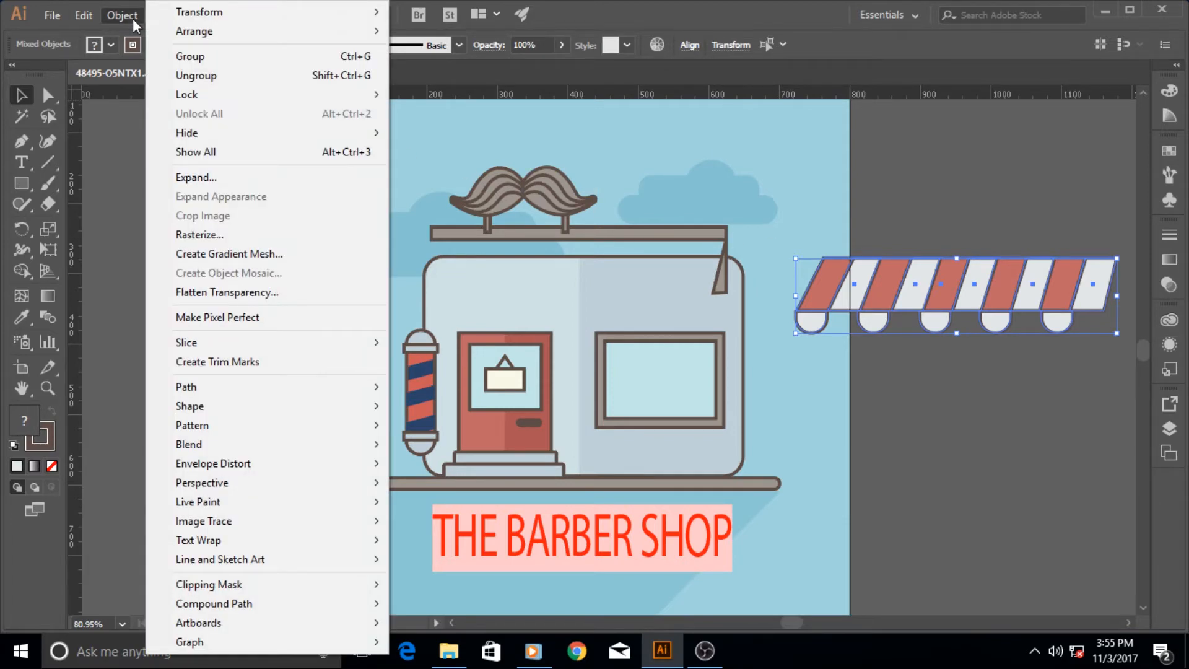
mouse_move(196, 75)
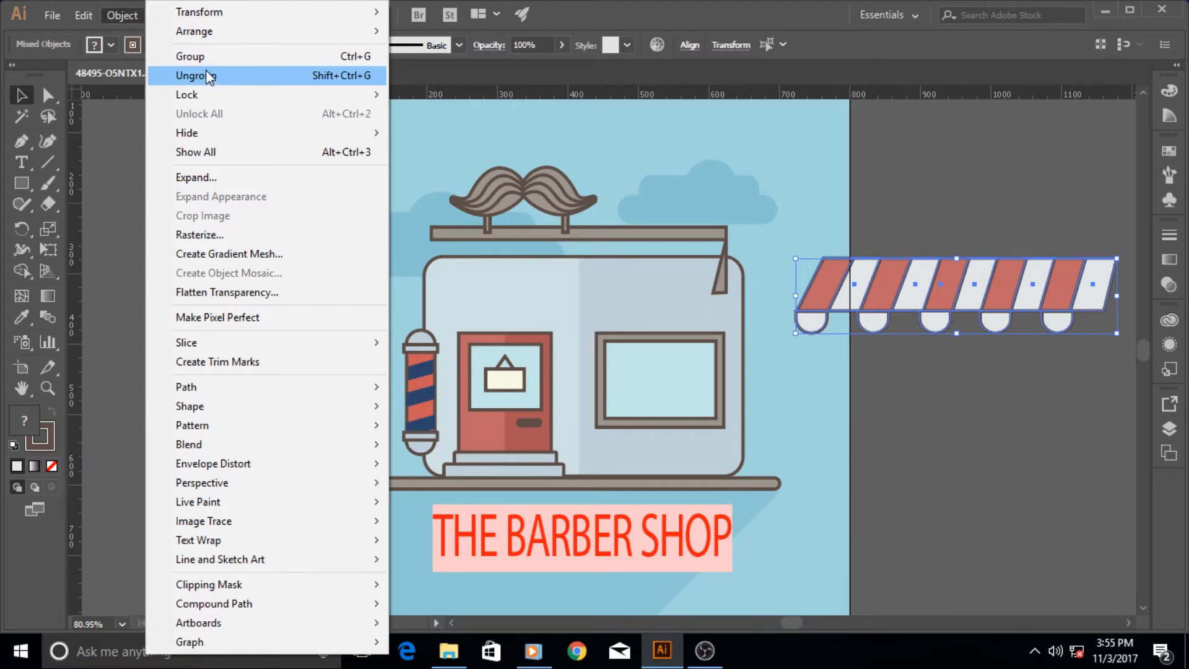
mouse_move(190, 55)
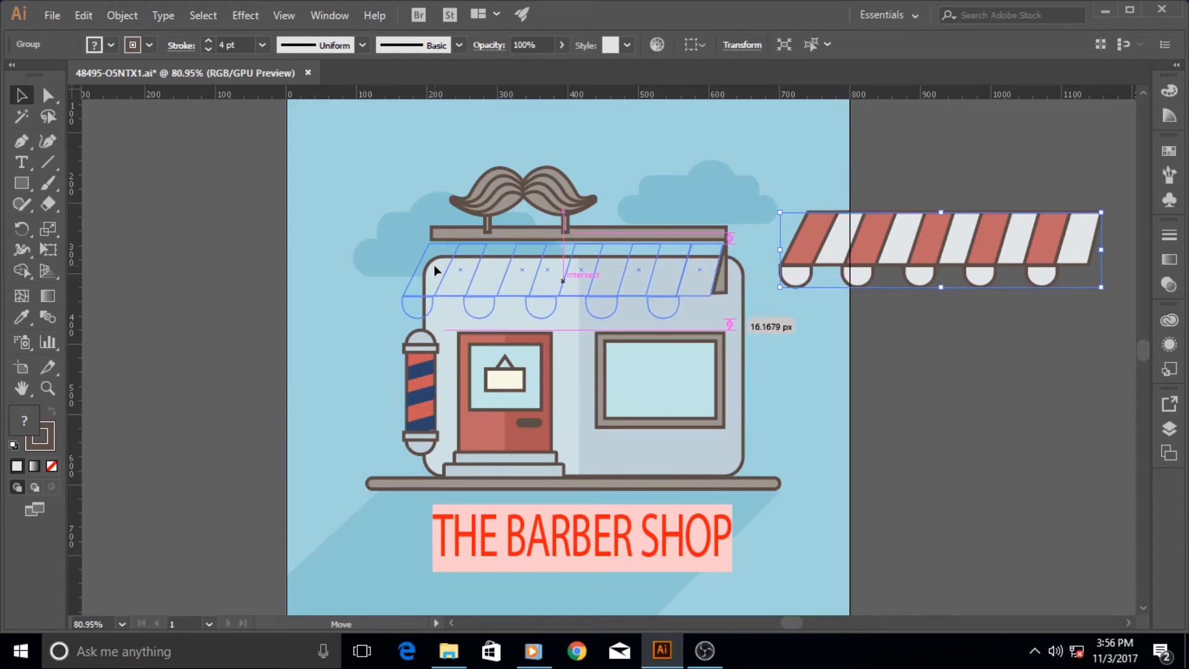
Drag the regrouped awning onto the shop front under the roof bar and deselect
click(857, 278)
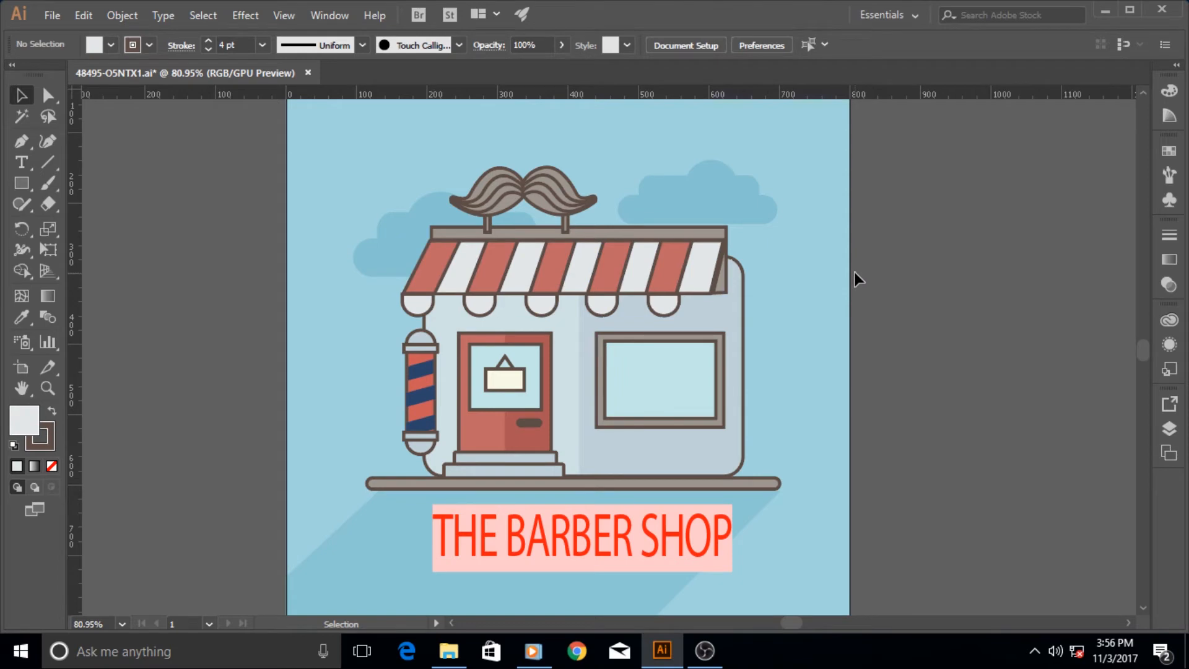
mouse_move(856, 307)
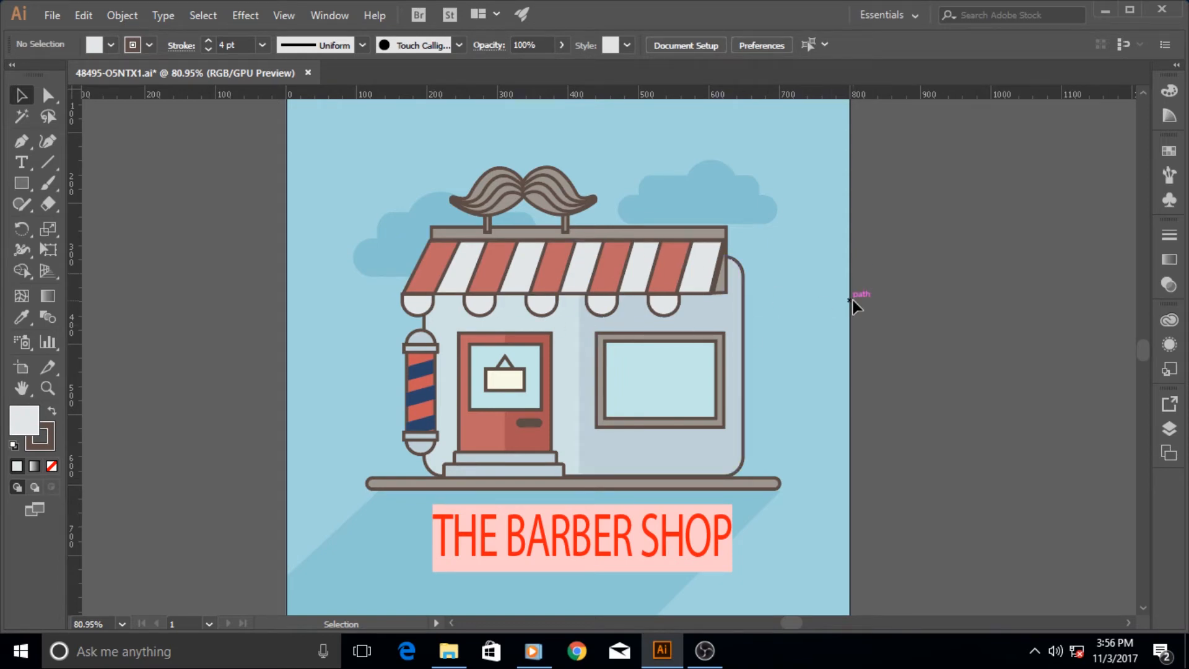
mouse_move(889, 295)
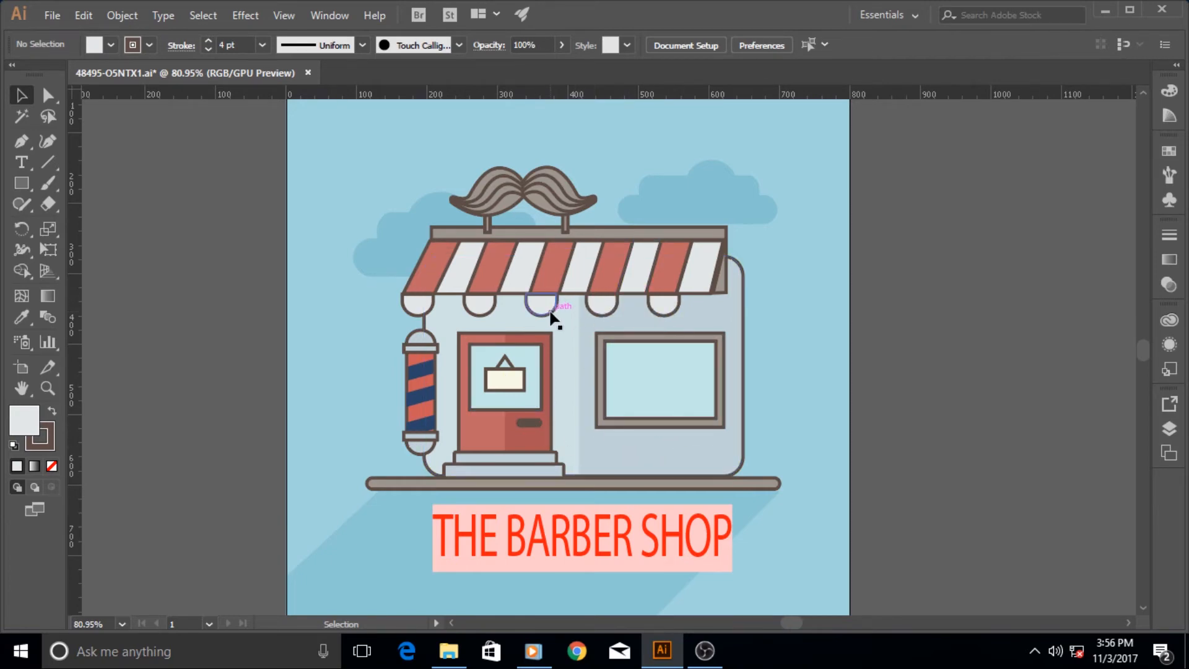
click(553, 314)
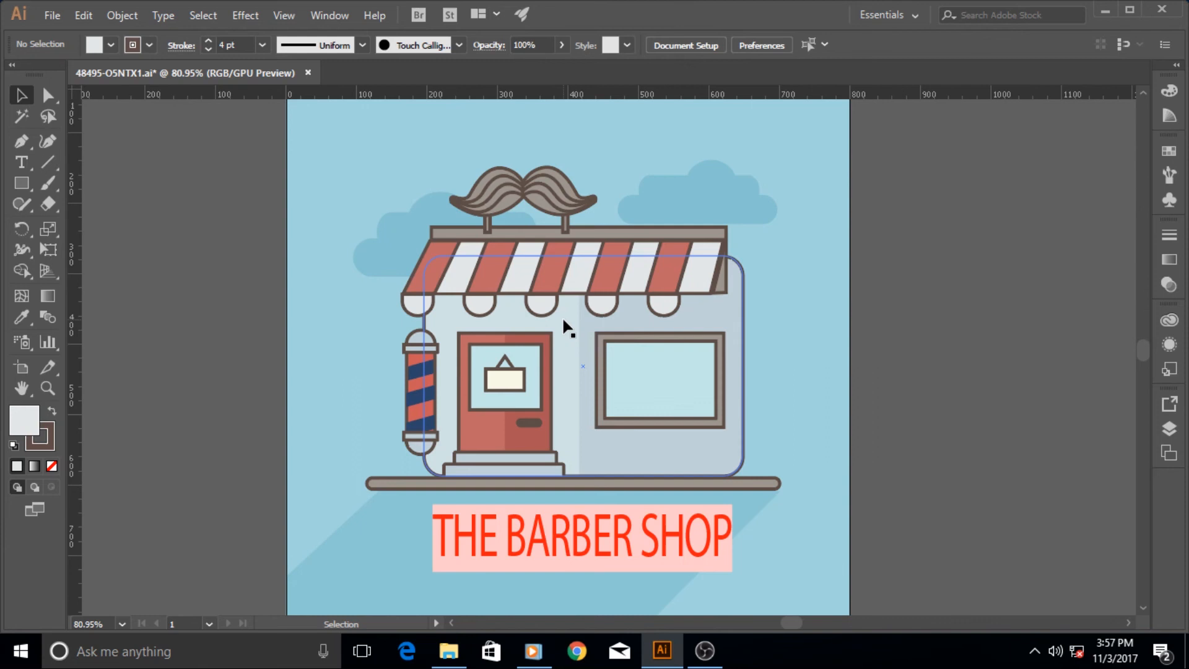
click(772, 520)
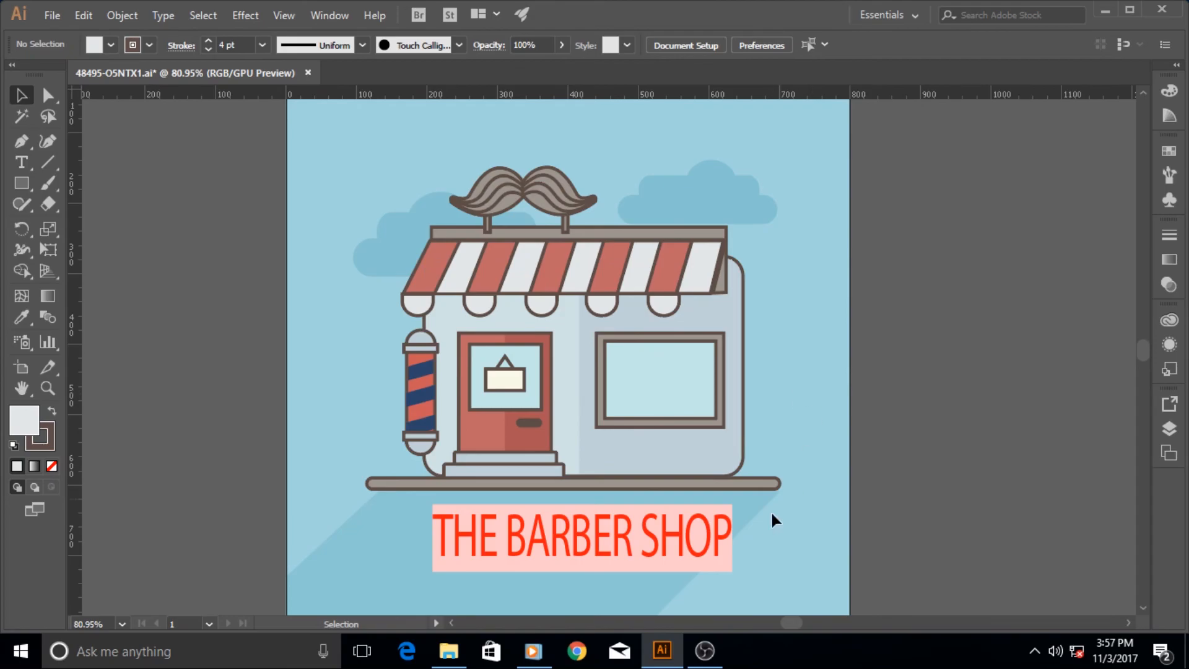